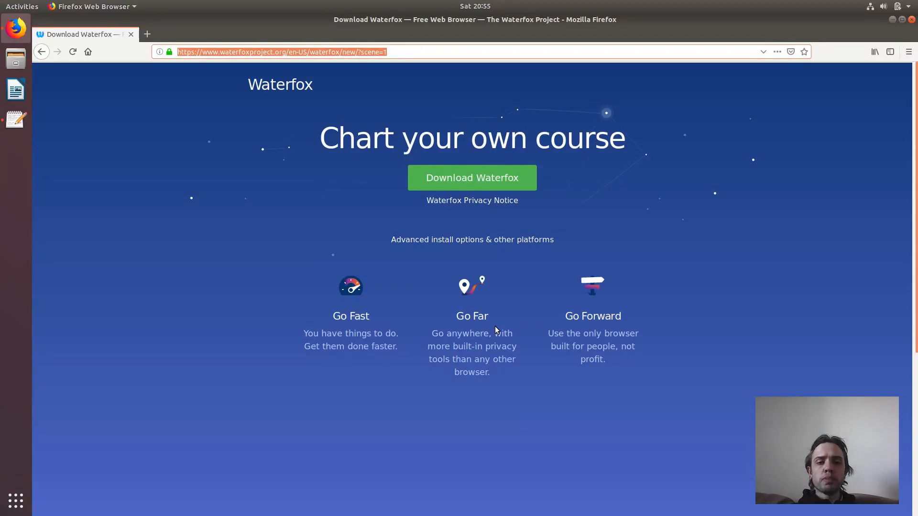
pyautogui.moveTo(486, 204)
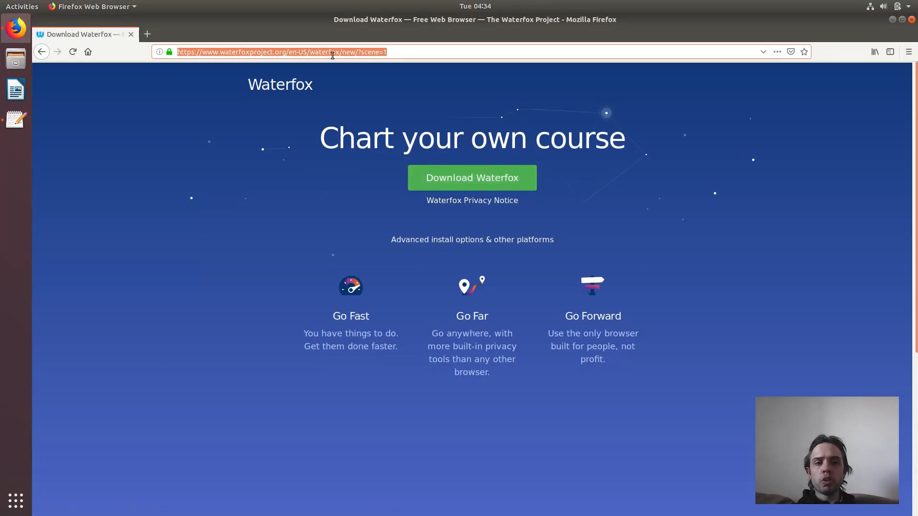
pyautogui.moveTo(446, 191)
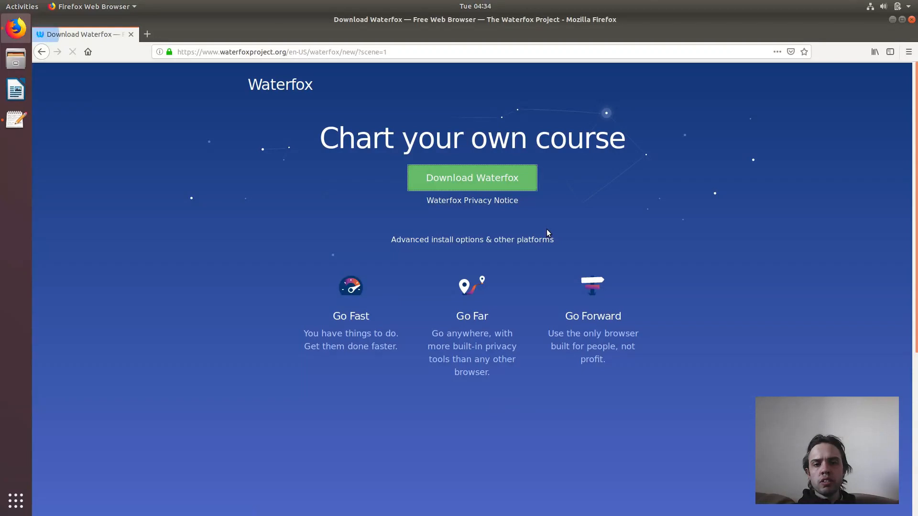
# Dismiss the open-or-save prompt and reveal the advanced install options for other platforms.
pyautogui.click(473, 178)
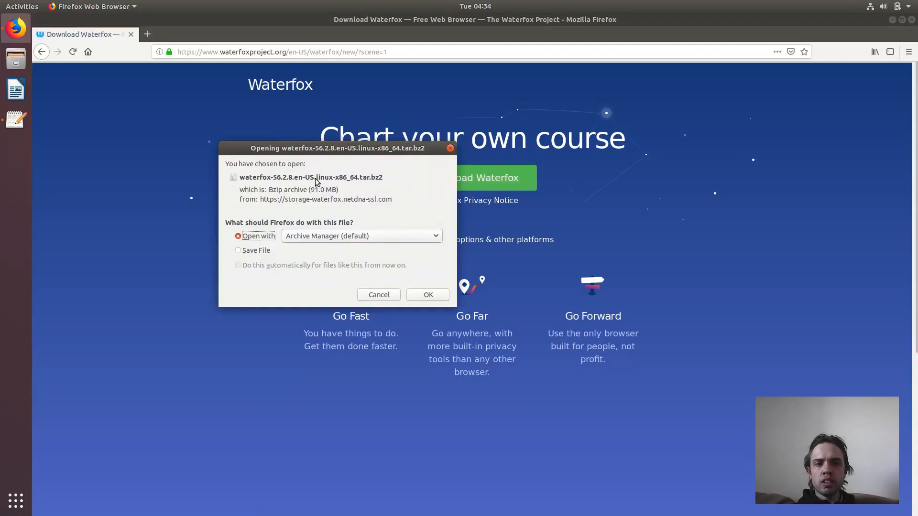
pyautogui.click(379, 295)
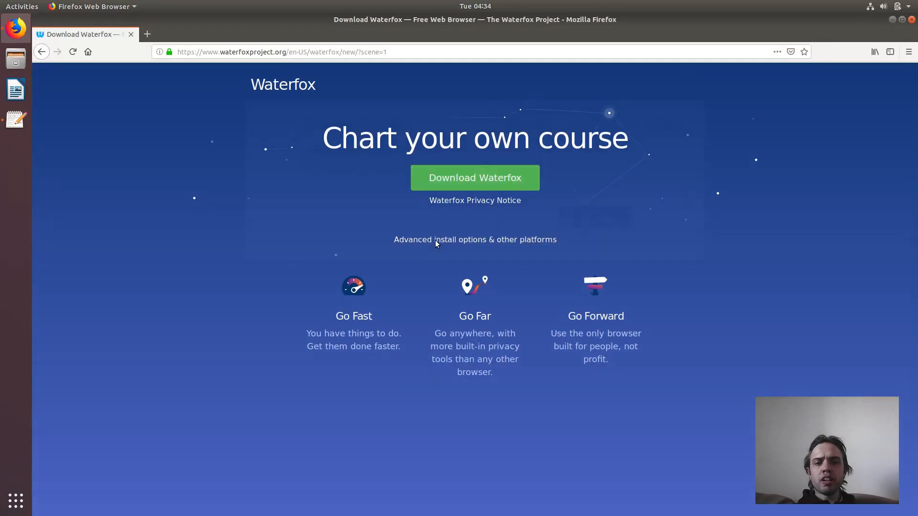
pyautogui.click(474, 239)
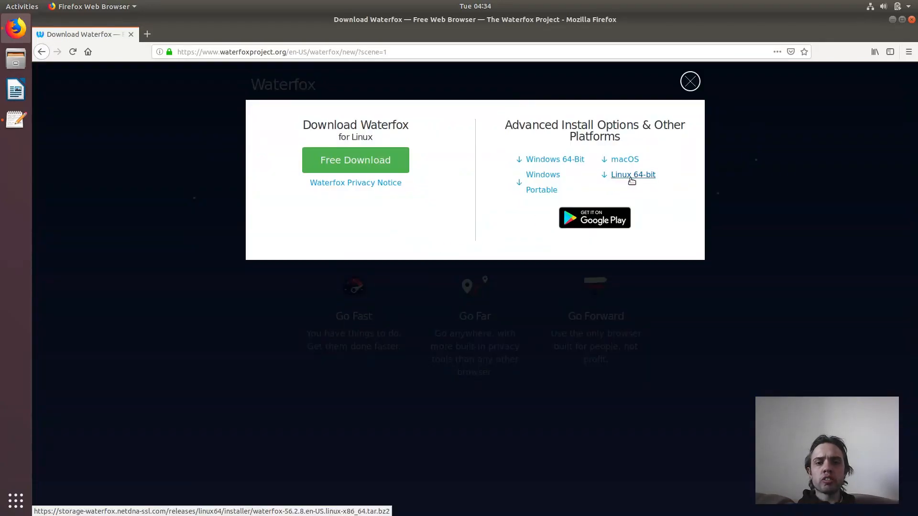
# Download the Linux 64-bit Waterfox build, choosing Save File so the archive goes to disk.
pyautogui.click(633, 174)
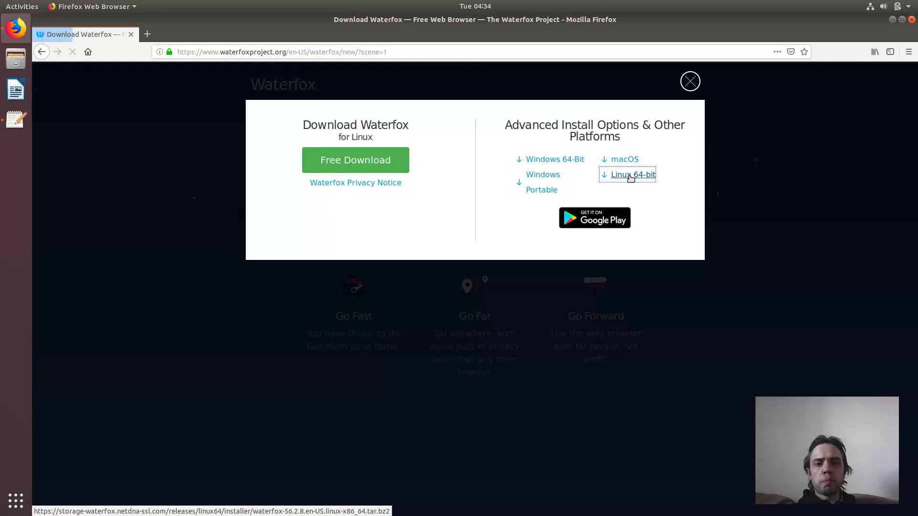
pyautogui.click(633, 174)
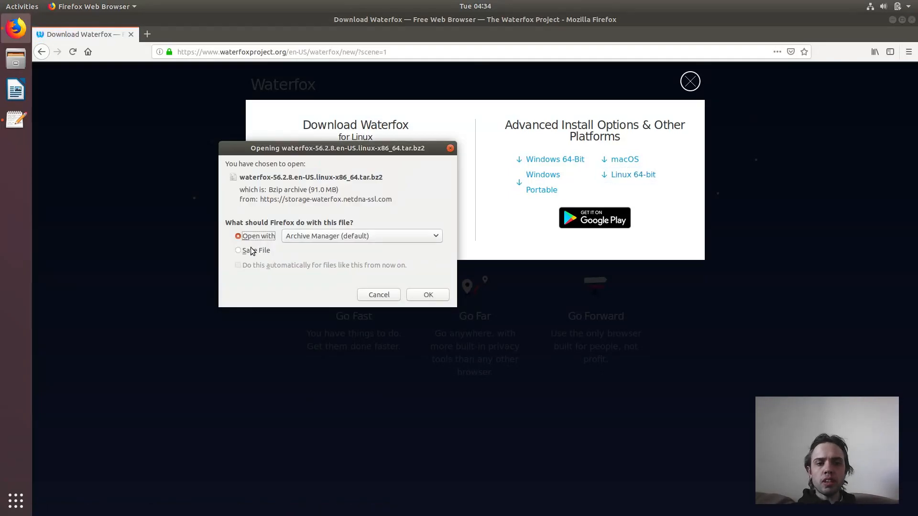
pyautogui.click(238, 251)
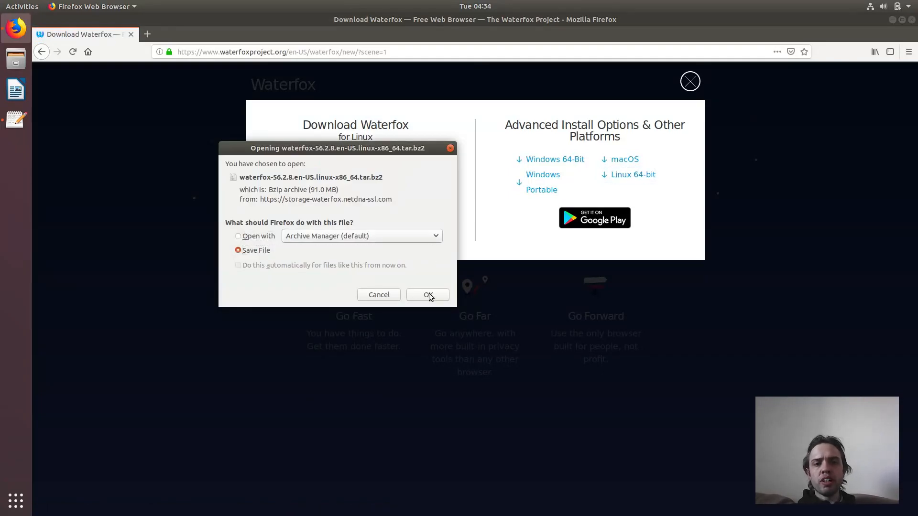
pyautogui.click(428, 295)
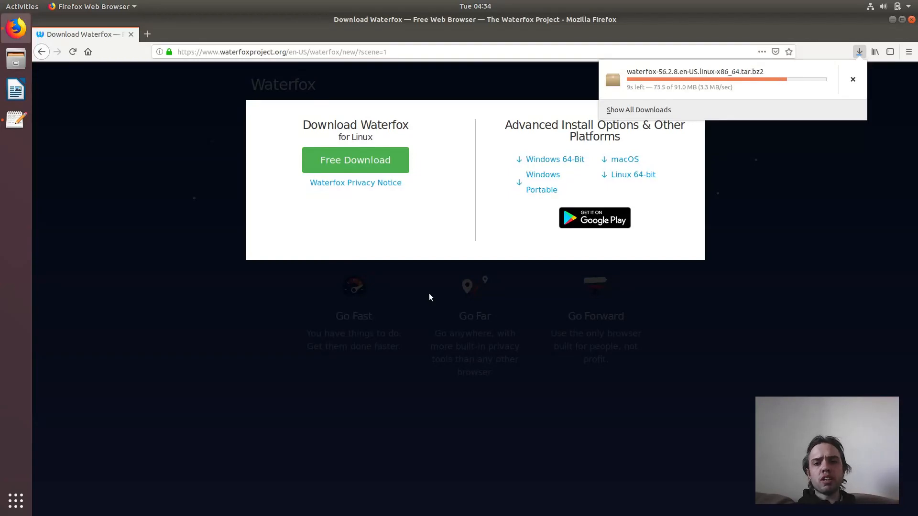
pyautogui.moveTo(566, 234)
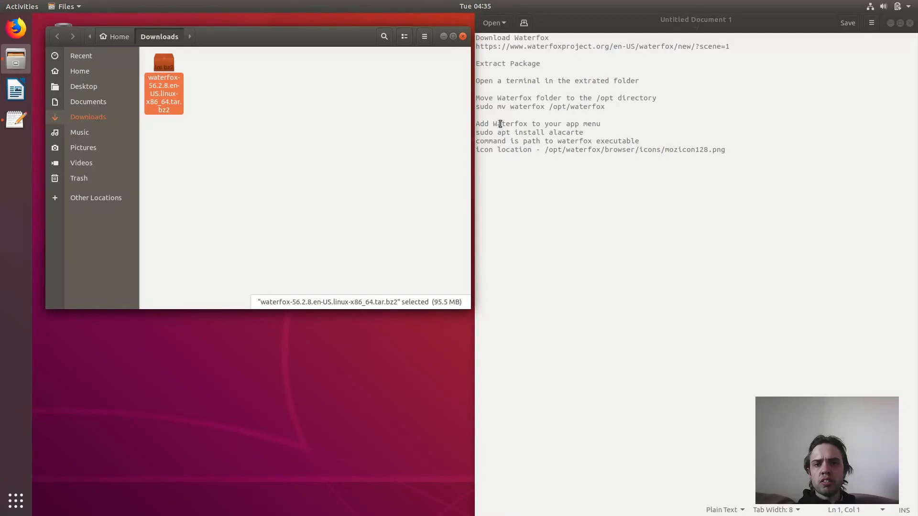
pyautogui.moveTo(501, 126)
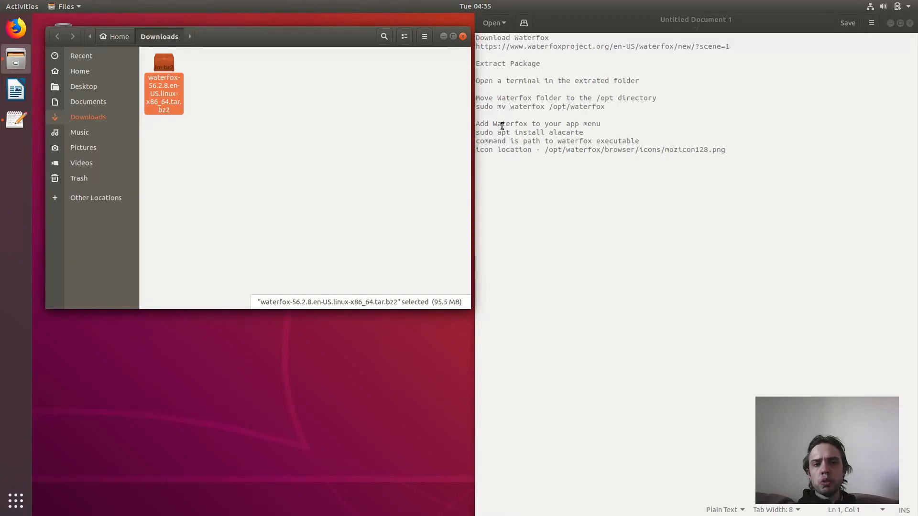
pyautogui.moveTo(398, 106)
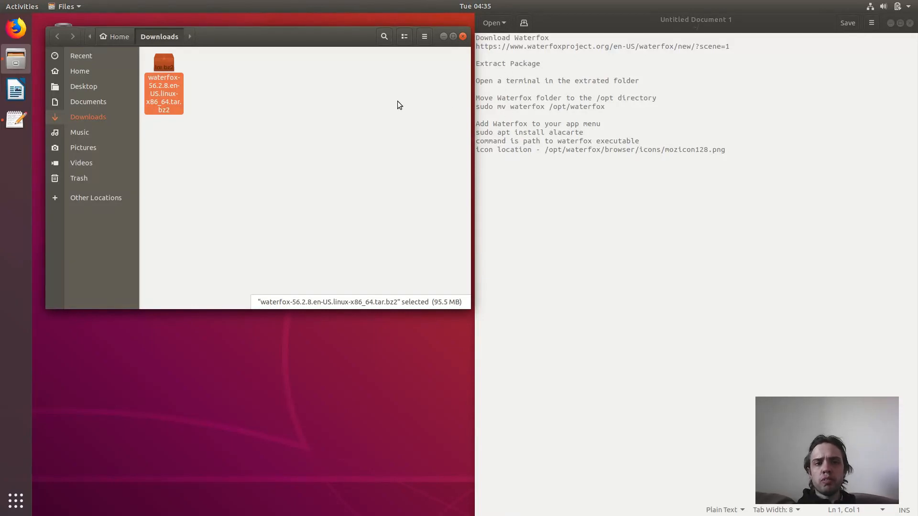
# Extract the waterfox-56.2.8 .tar.bz2 archive in place in Downloads.
pyautogui.rightClick(163, 93)
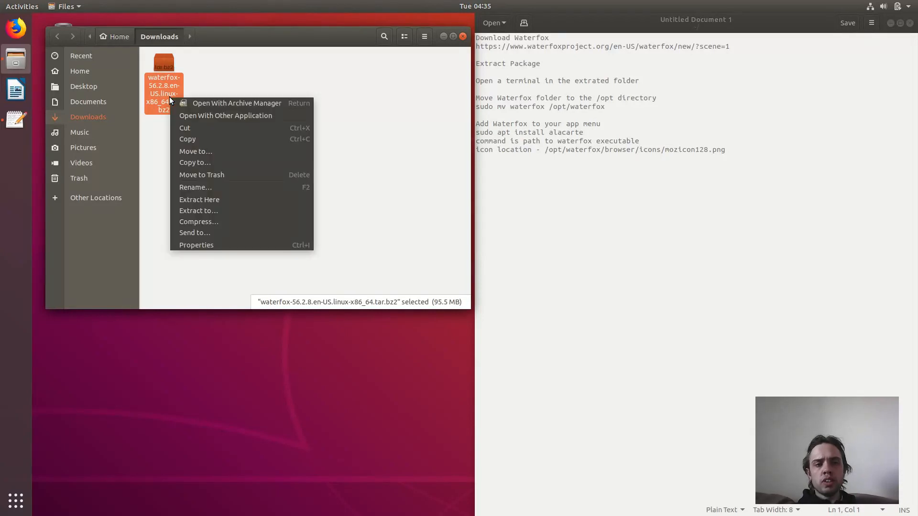
pyautogui.moveTo(209, 200)
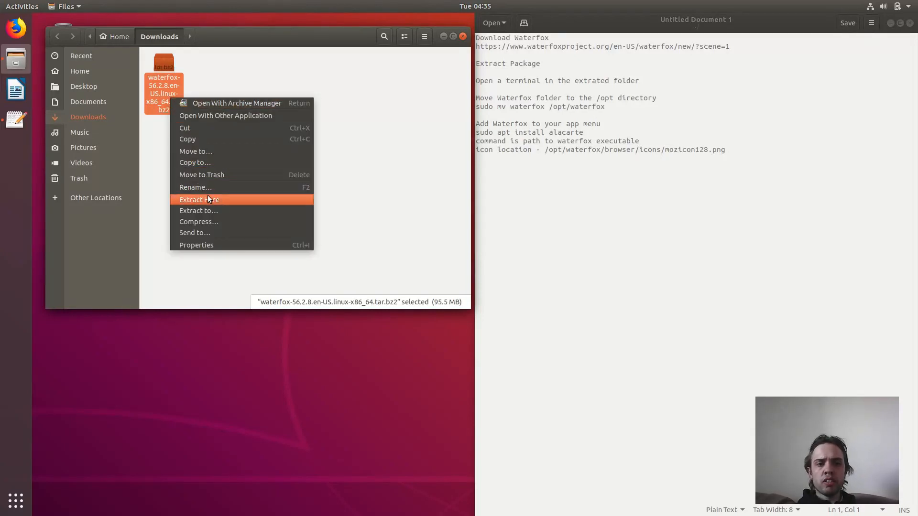
pyautogui.click(199, 199)
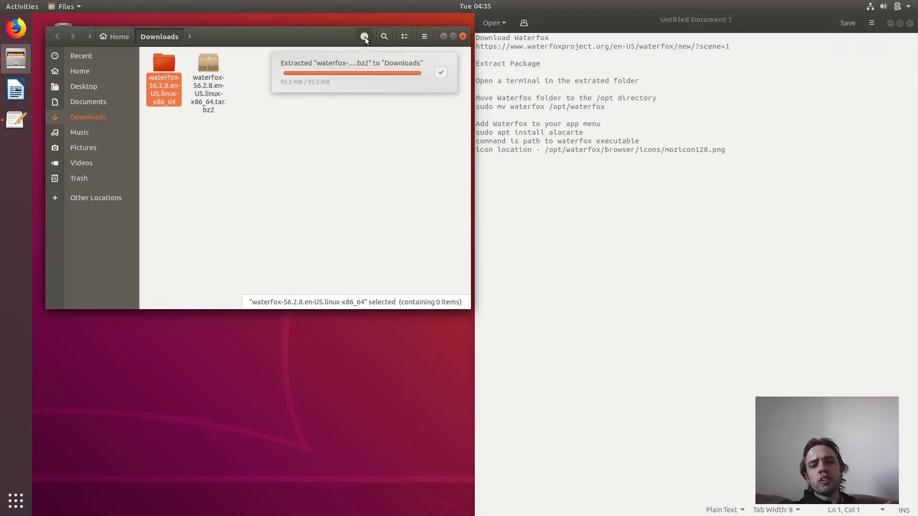
pyautogui.moveTo(548, 142)
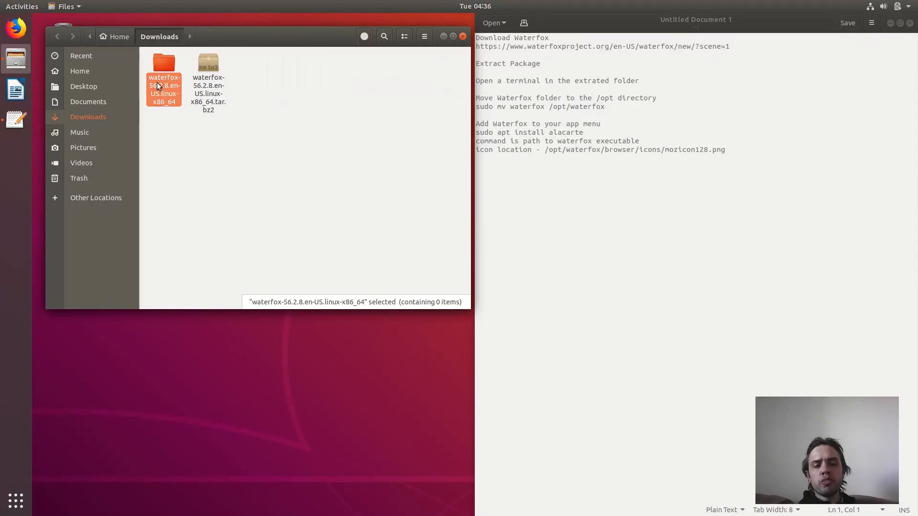
# Enter the extracted waterfox-56.2.8.en-US.linux-x86_64 folder and its inner waterfox folder.
pyautogui.doubleClick(163, 65)
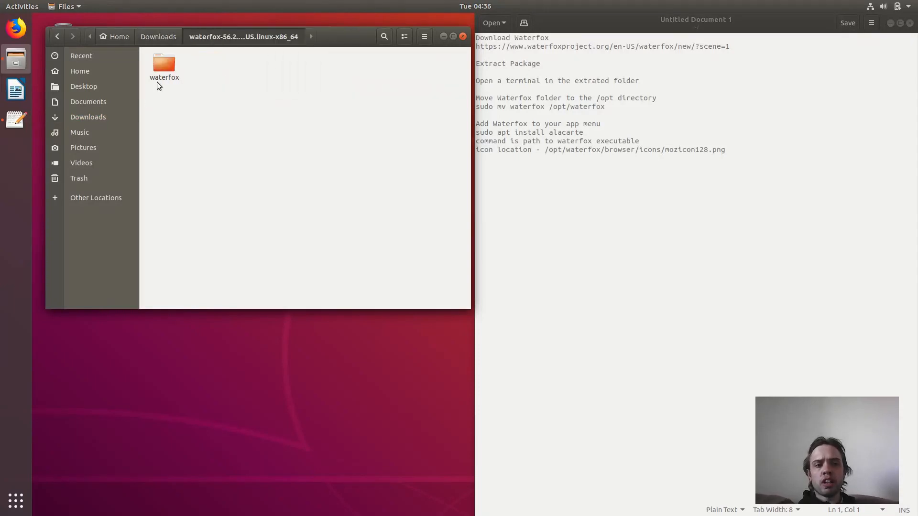
pyautogui.click(164, 63)
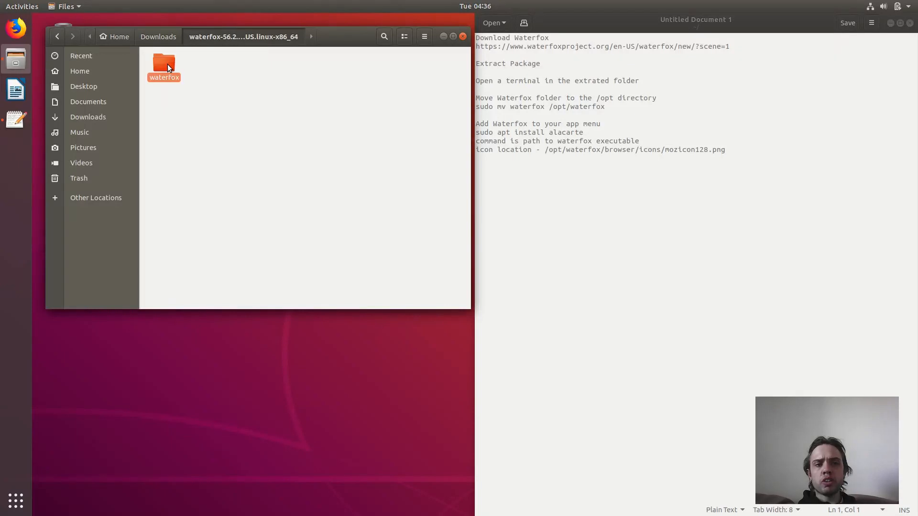
pyautogui.doubleClick(164, 63)
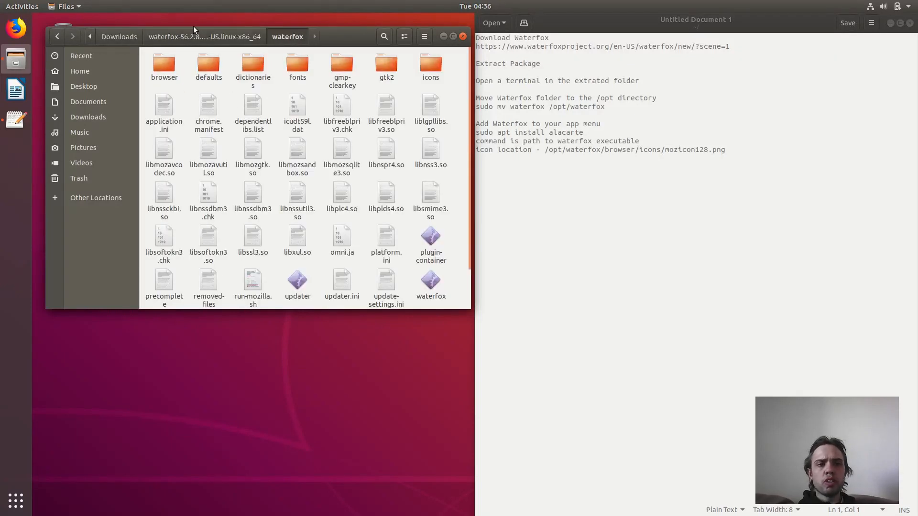
pyautogui.moveTo(437, 282)
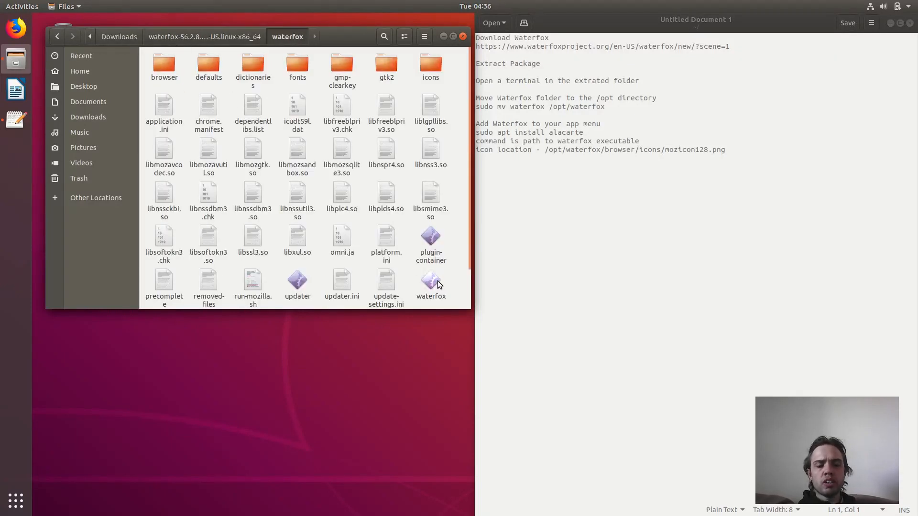
# Try running the waterfox executable, then return to the folder containing waterfox.
pyautogui.click(430, 280)
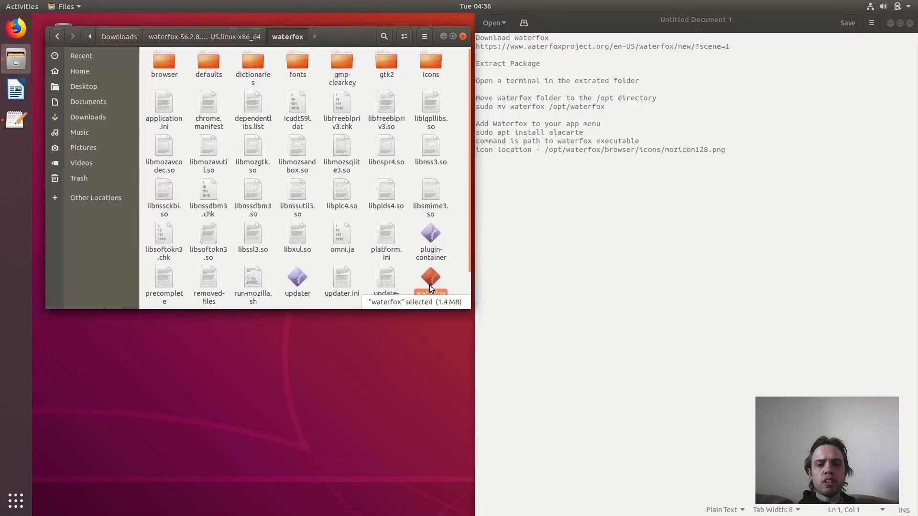
pyautogui.doubleClick(431, 278)
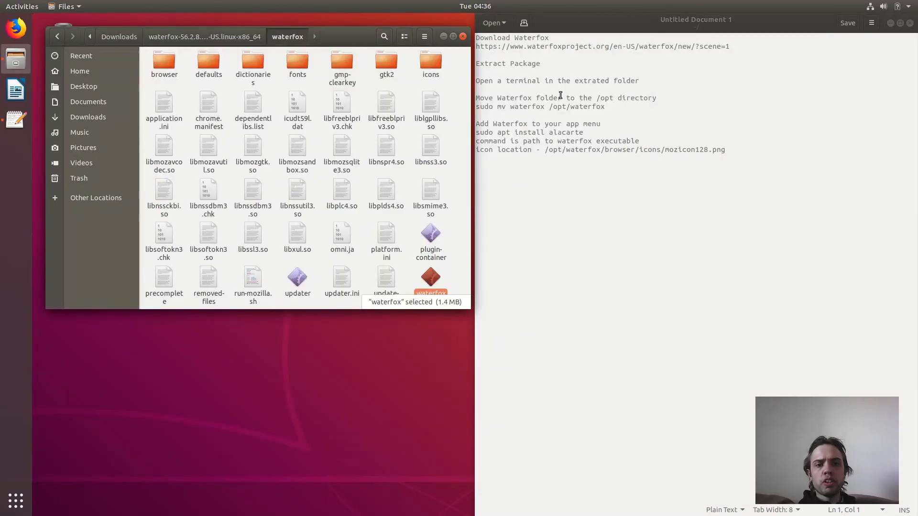
pyautogui.click(207, 36)
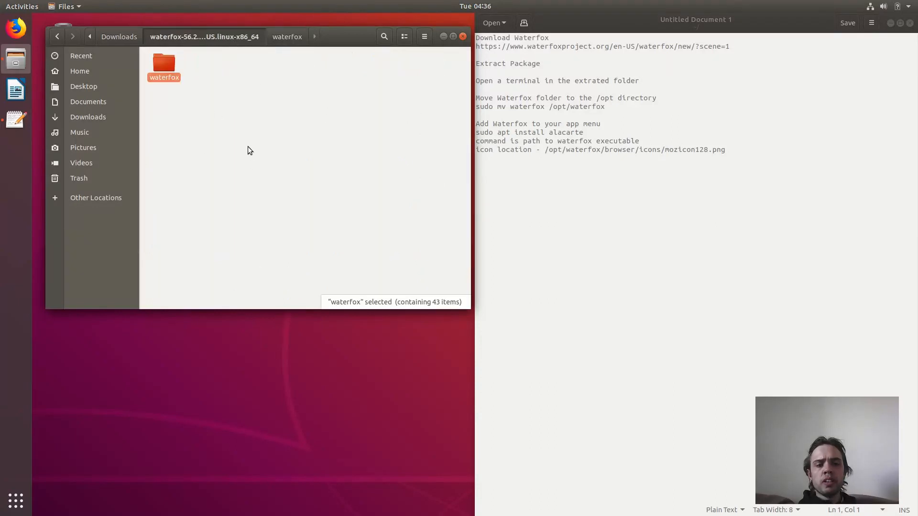
pyautogui.moveTo(251, 123)
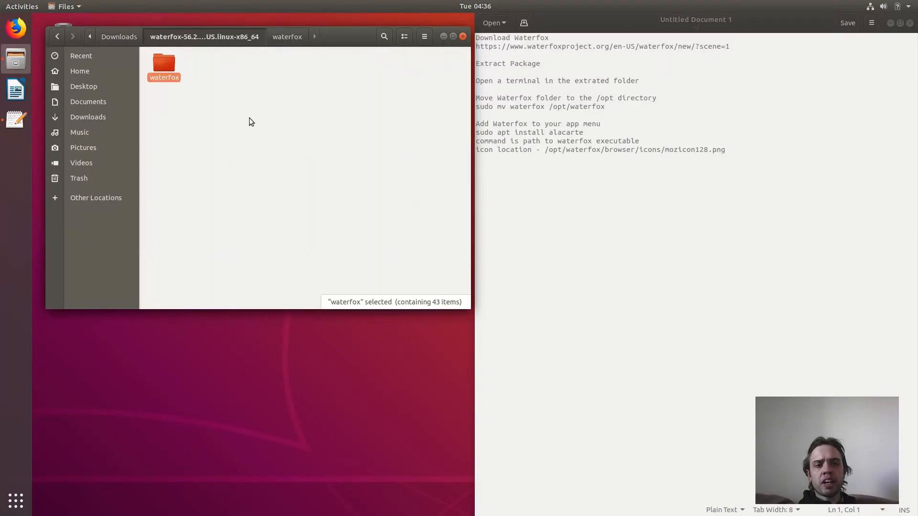
# Start a terminal inside the extracted package folder.
pyautogui.rightClick(250, 122)
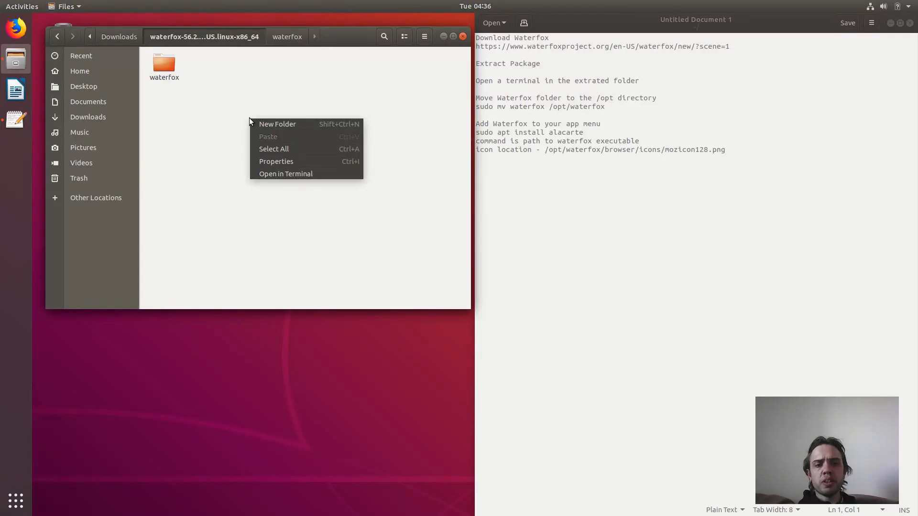
pyautogui.click(286, 173)
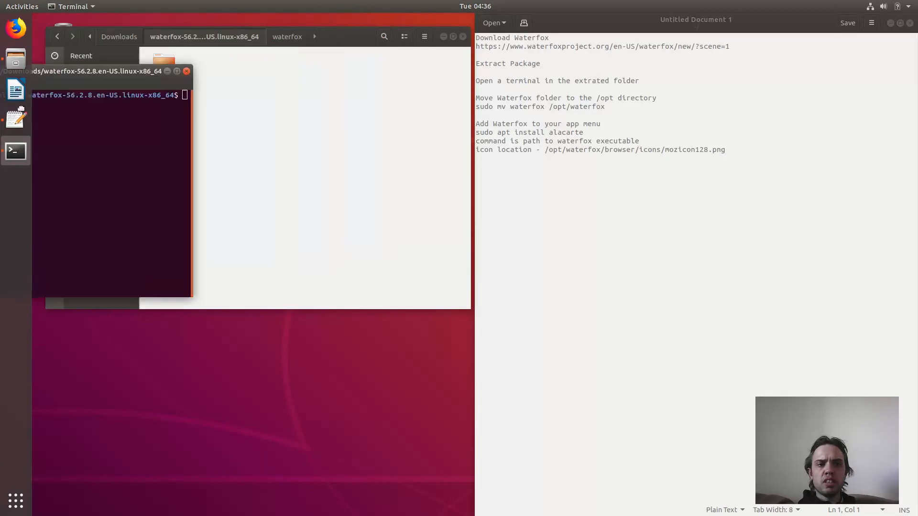
pyautogui.click(176, 71)
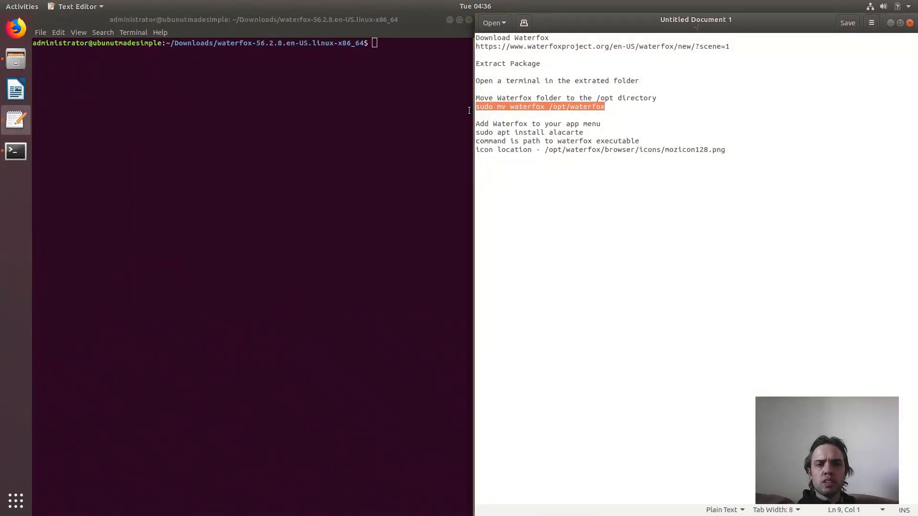
# Copy the move command from the notes and run sudo mv waterfox /opt/waterfox.
pyautogui.click(498, 103)
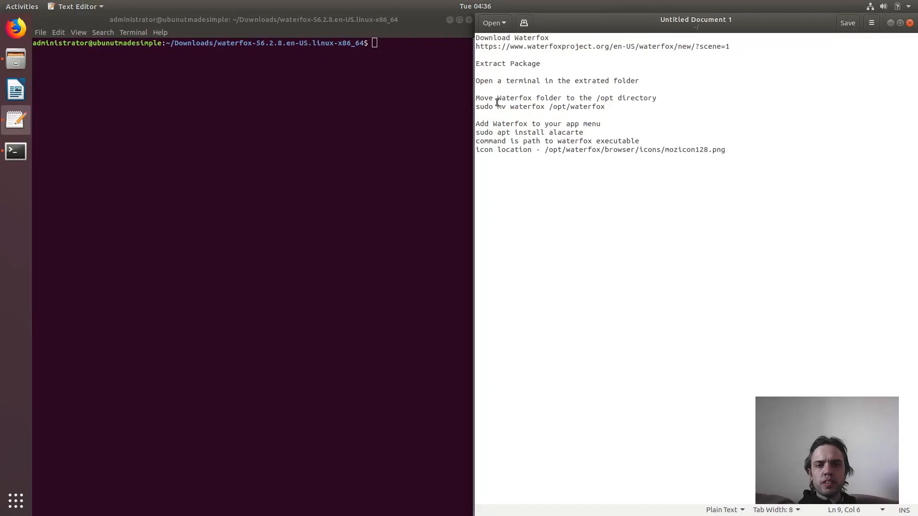
pyautogui.moveTo(496, 106); pyautogui.dragTo(606, 106)
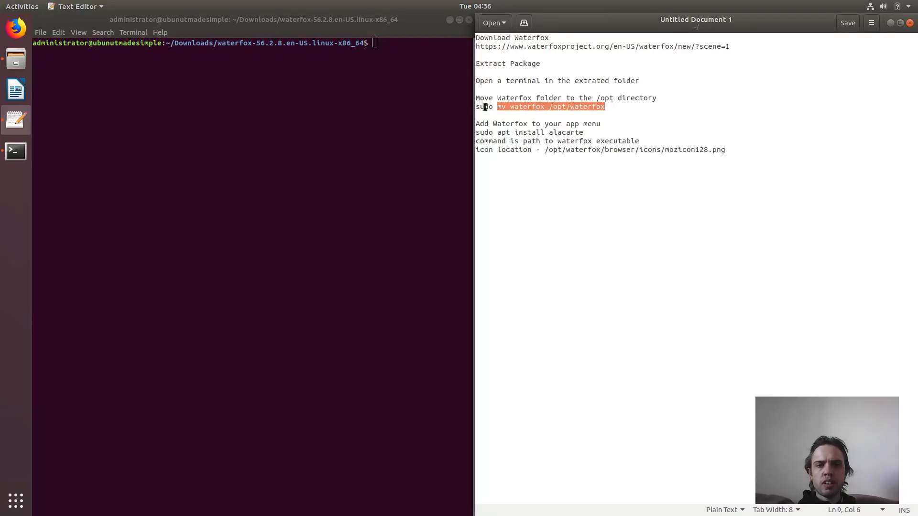
pyautogui.rightClick(548, 107)
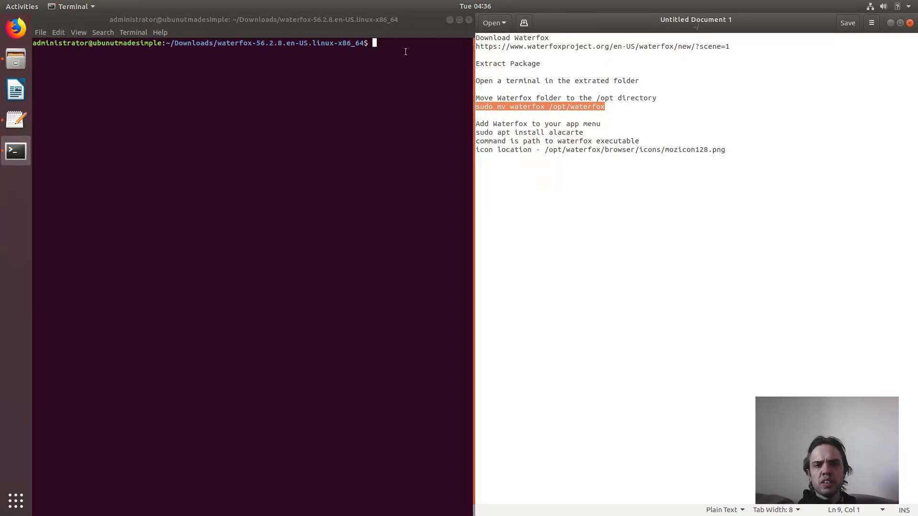
pyautogui.write('sudo mv waterfox /opt/waterfox')
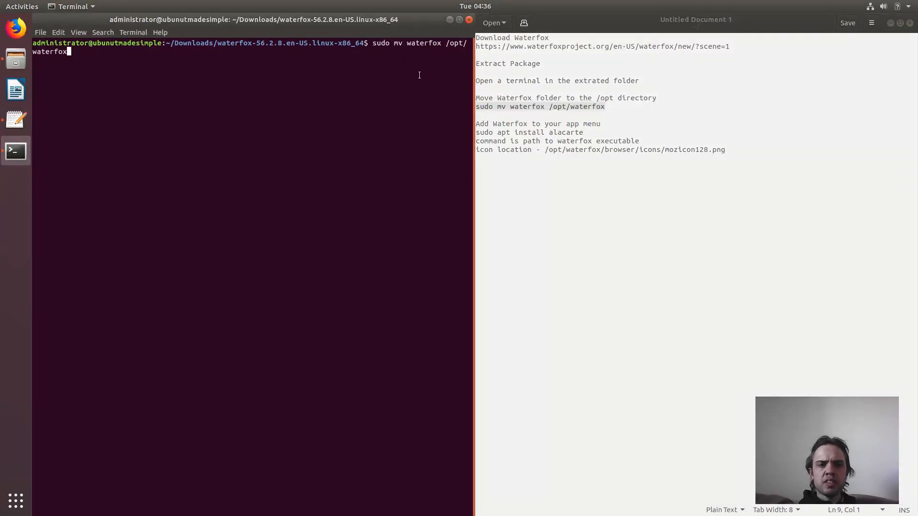
pyautogui.press('Return')
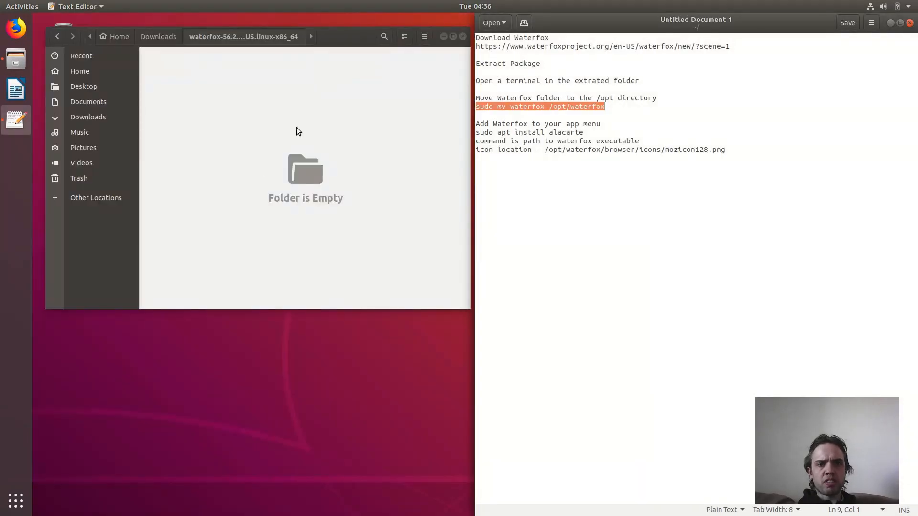
pyautogui.moveTo(166, 360)
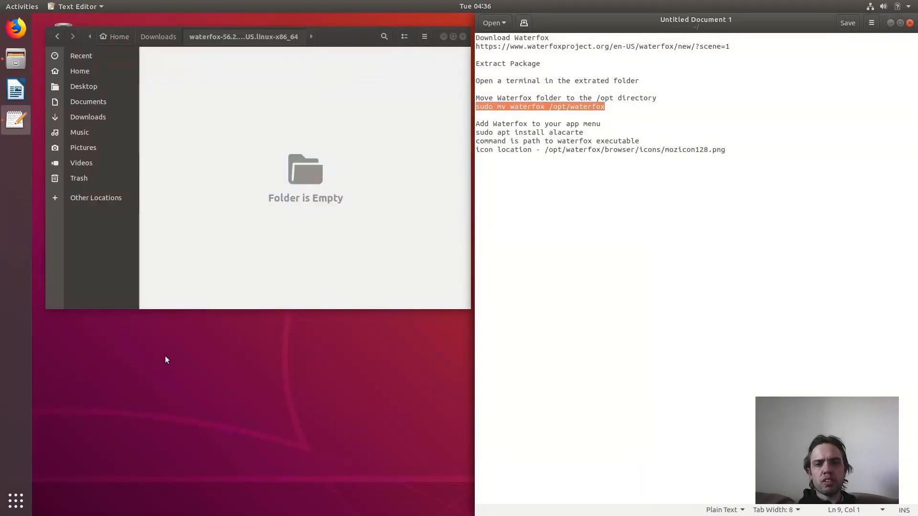
pyautogui.moveTo(261, 207)
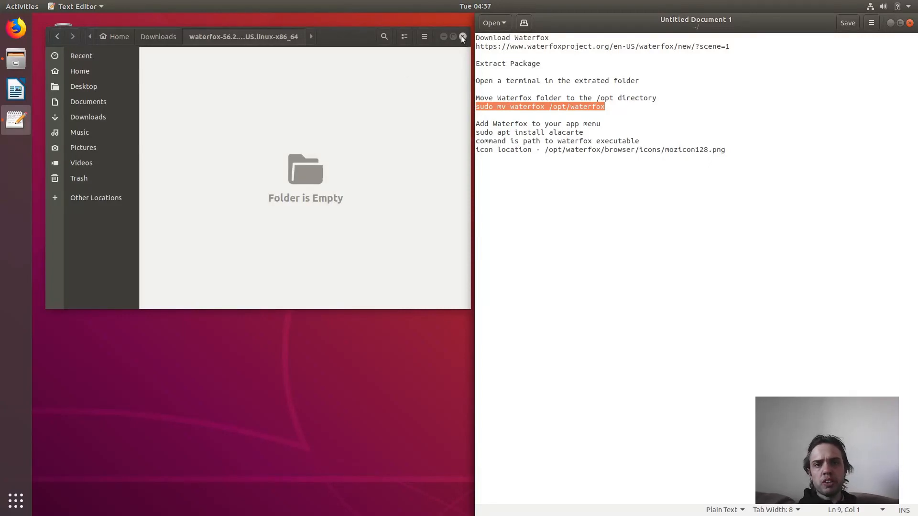
# Close the now-empty package folder window in Files.
pyautogui.click(462, 37)
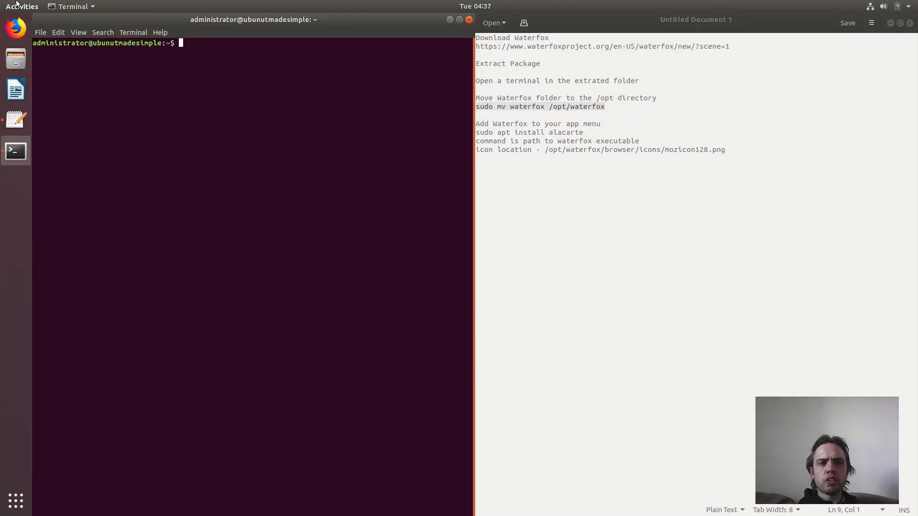
# Launch a fresh Terminal from the Activities search.
pyautogui.click(18, 5)
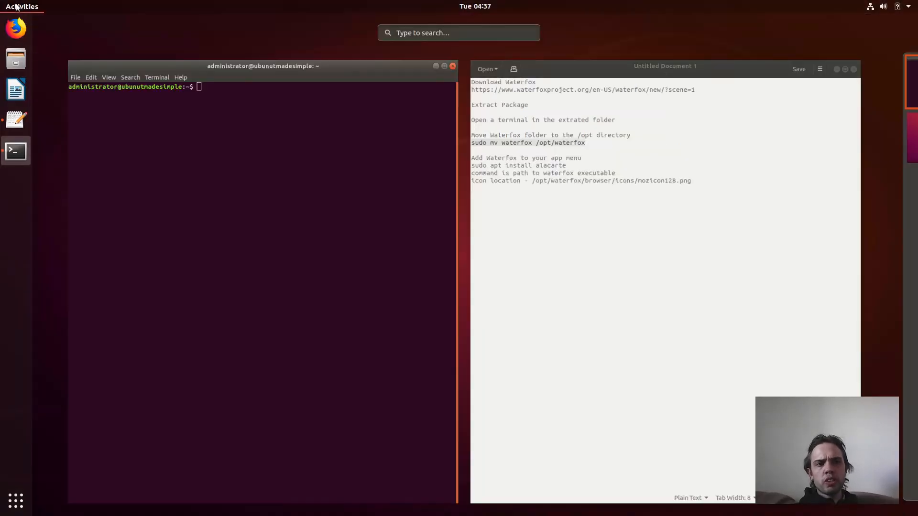
pyautogui.write('ter')
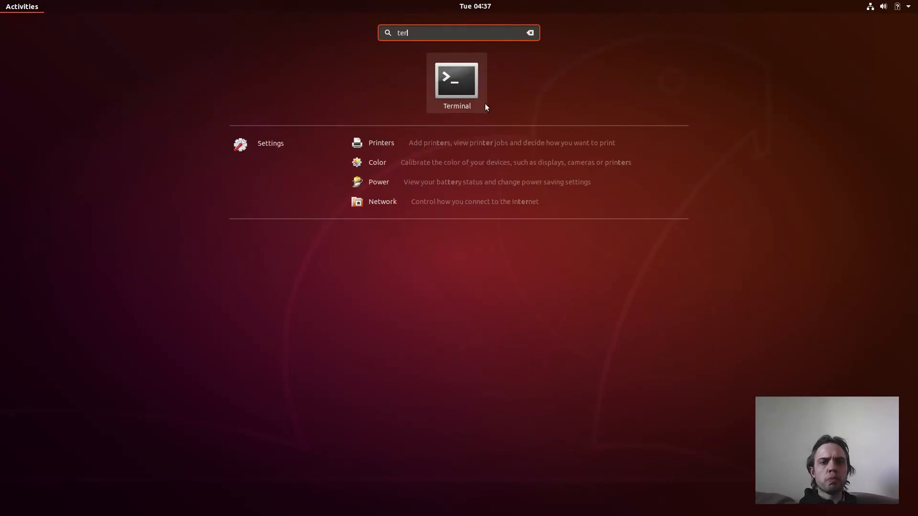
pyautogui.click(457, 80)
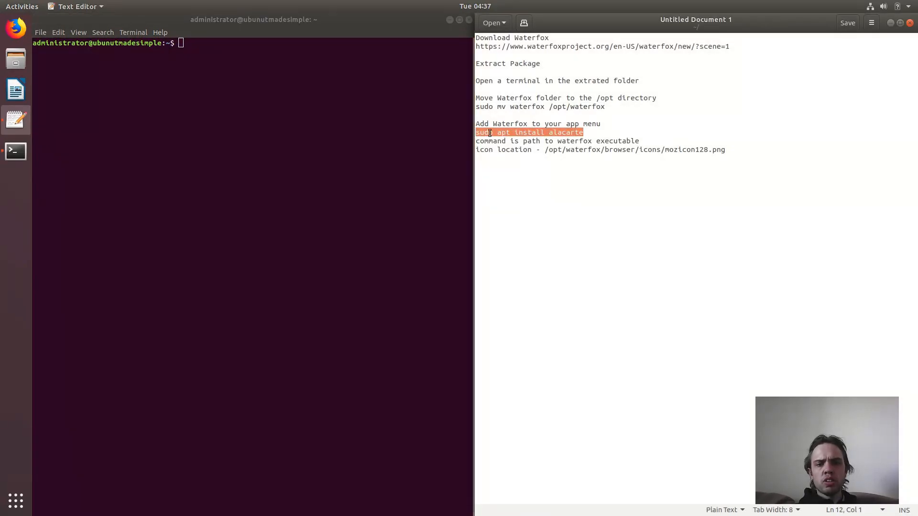
pyautogui.moveTo(502, 171)
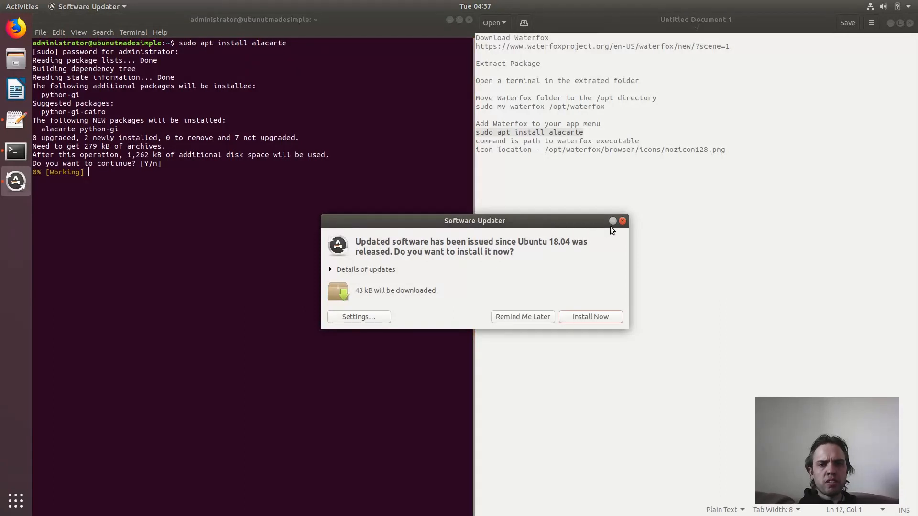
# Dismiss Software Updater, confirm installing alacarte with its dependencies, then close the terminal.
pyautogui.click(623, 221)
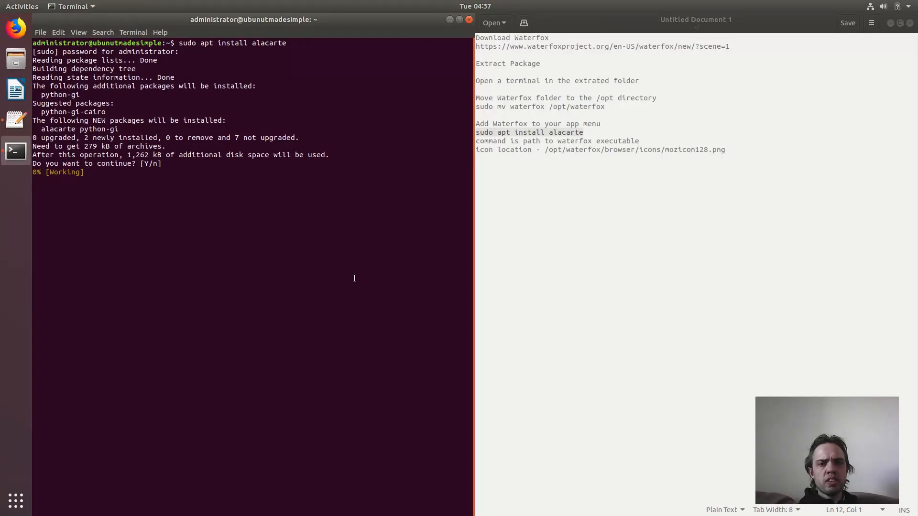
pyautogui.press('Return')
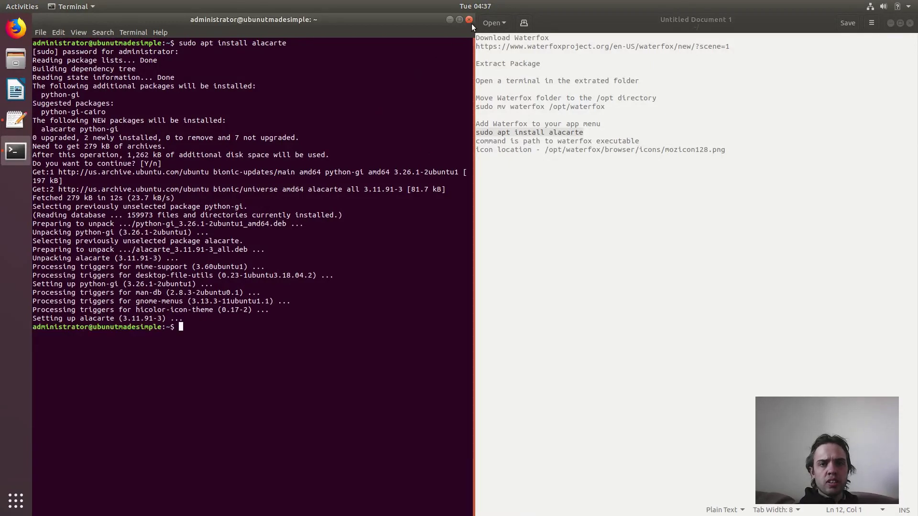
pyautogui.click(466, 19)
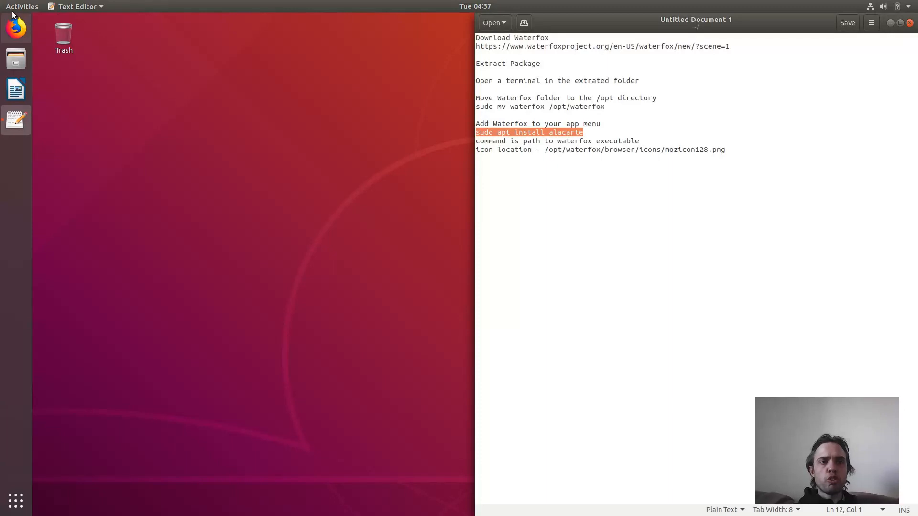
# Launch the Main Menu editor and select the Internet category.
pyautogui.click(21, 6)
pyautogui.write('all')
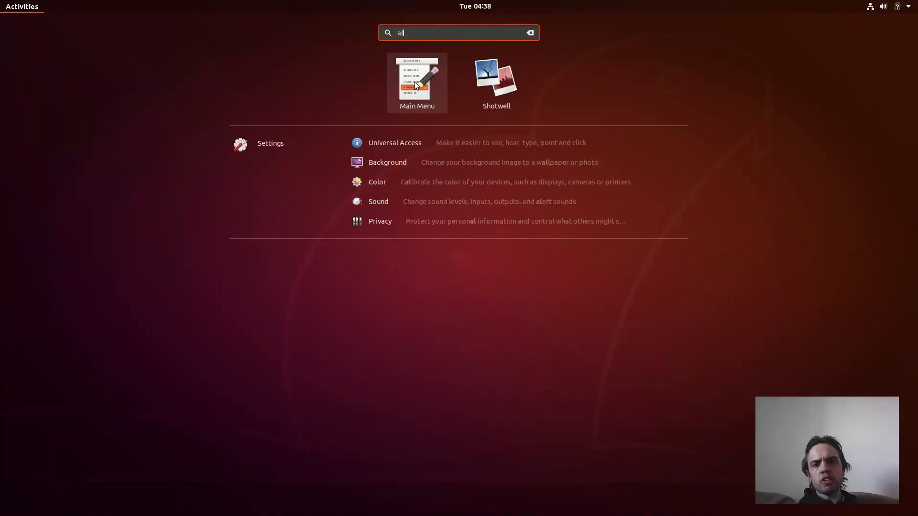
pyautogui.click(417, 78)
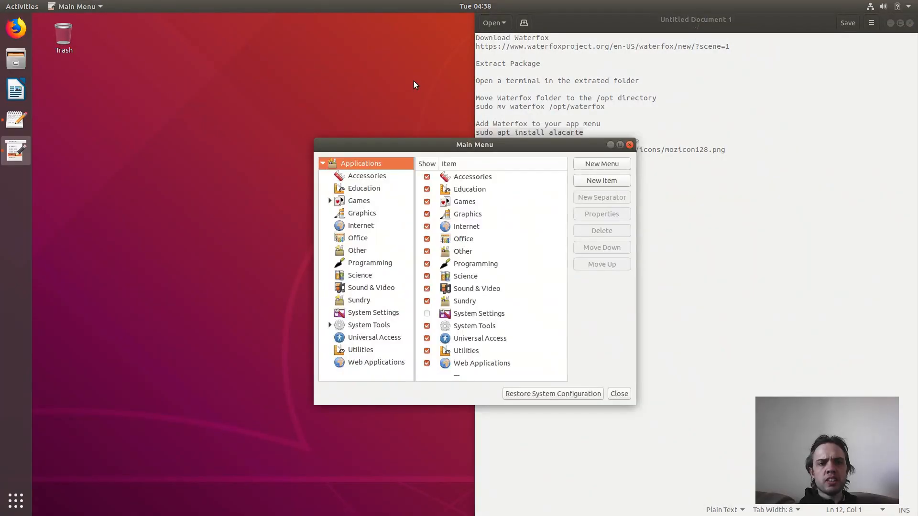
pyautogui.click(362, 225)
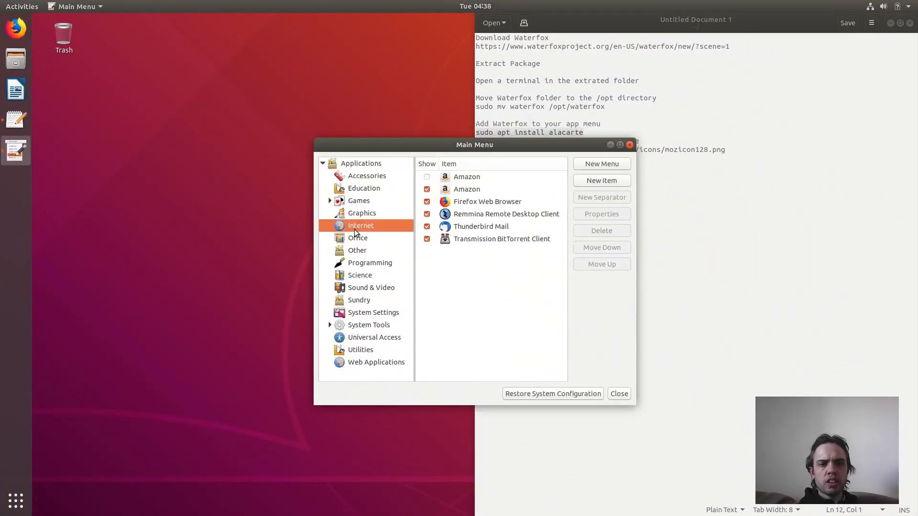
pyautogui.moveTo(601, 181)
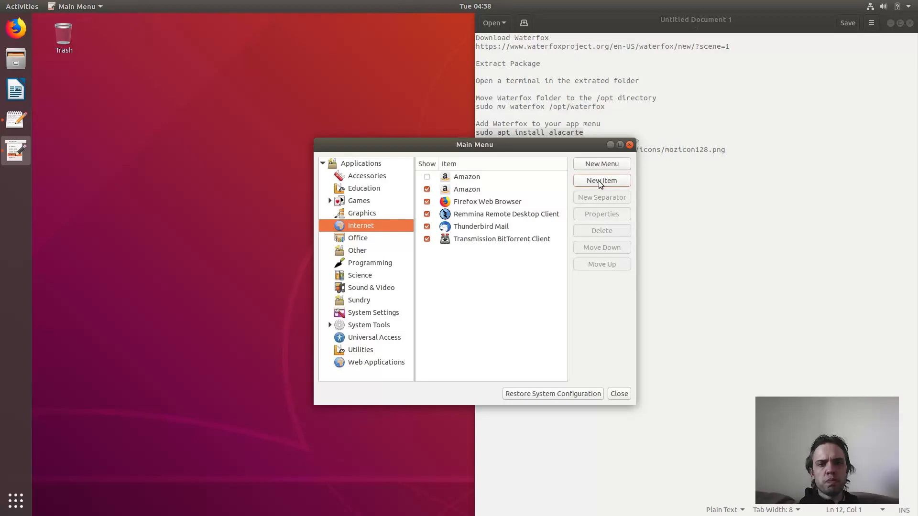
# Create a new launcher under Internet and name it Waterfox.
pyautogui.click(601, 180)
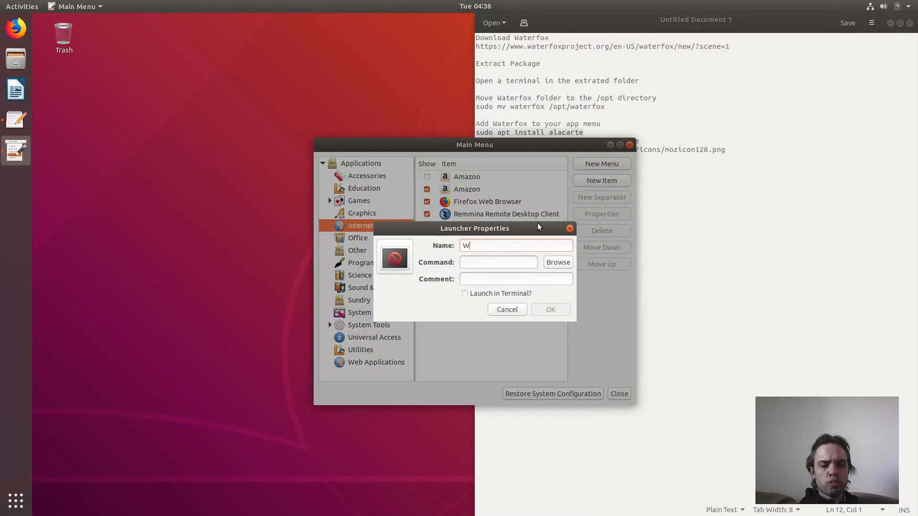
pyautogui.write('aterfox')
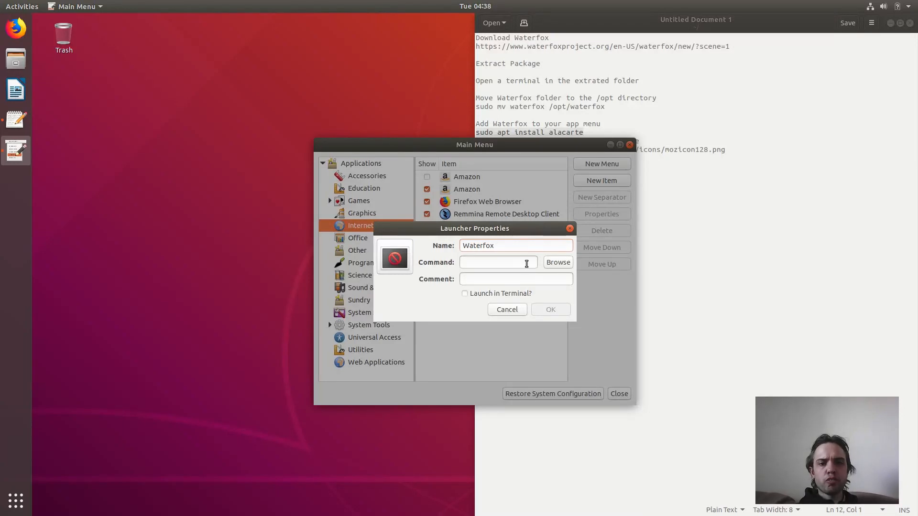
# Browse for the launcher command via Other Locations > Computer > opt.
pyautogui.click(557, 262)
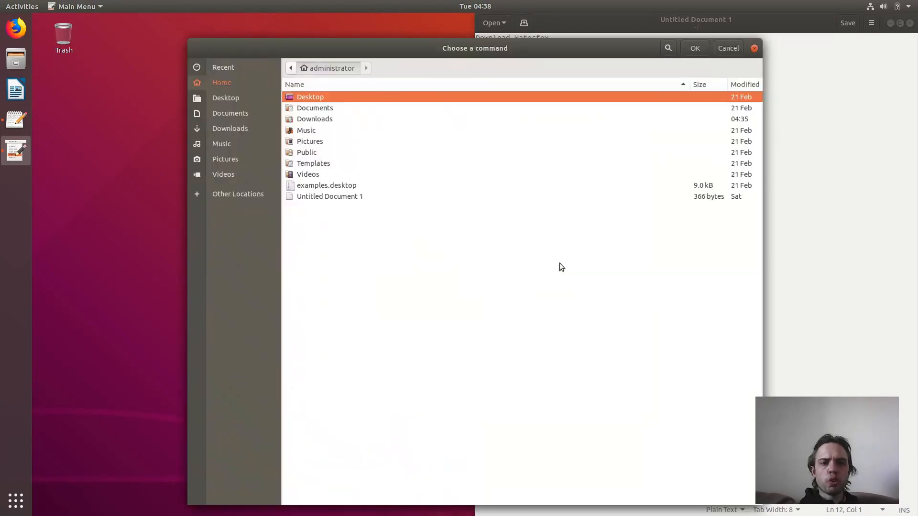
pyautogui.click(237, 193)
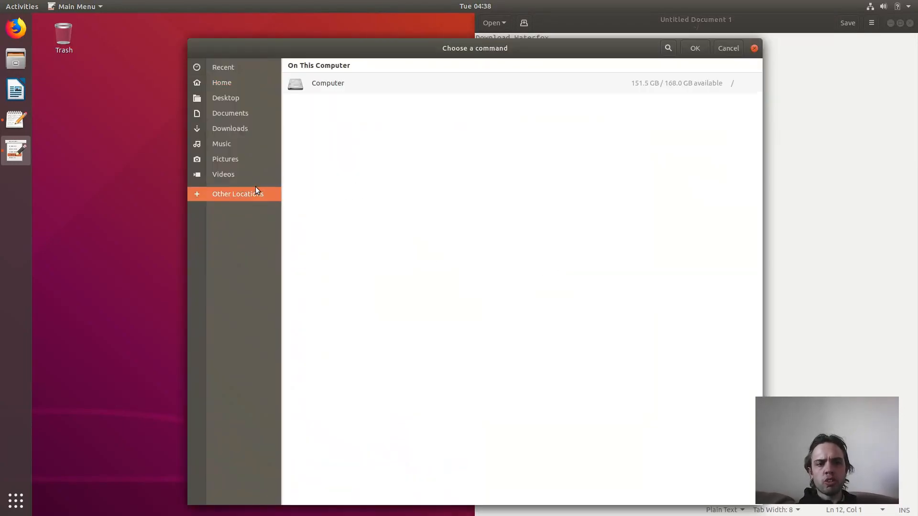
pyautogui.doubleClick(327, 84)
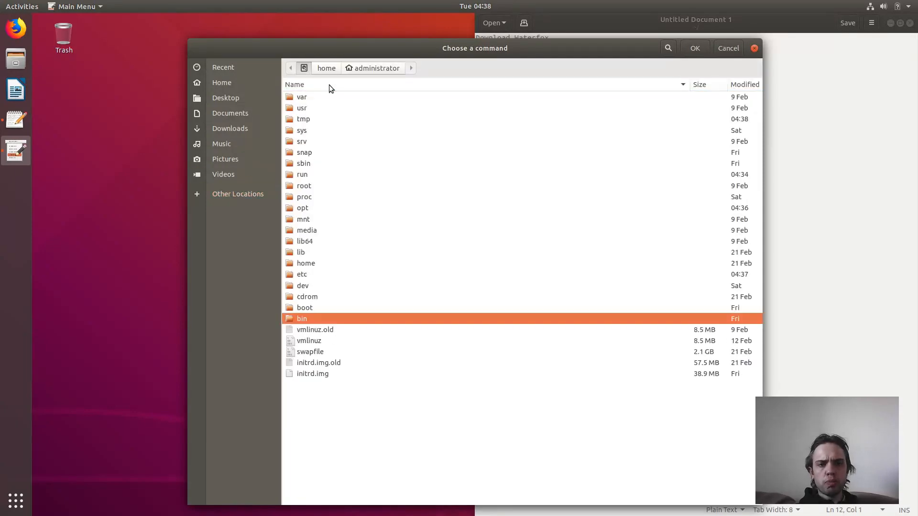
pyautogui.doubleClick(303, 208)
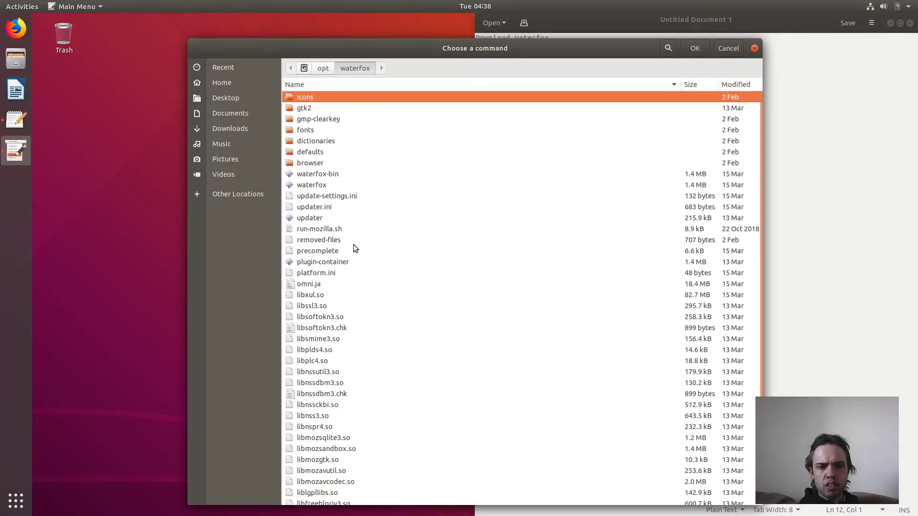
pyautogui.moveTo(306, 186)
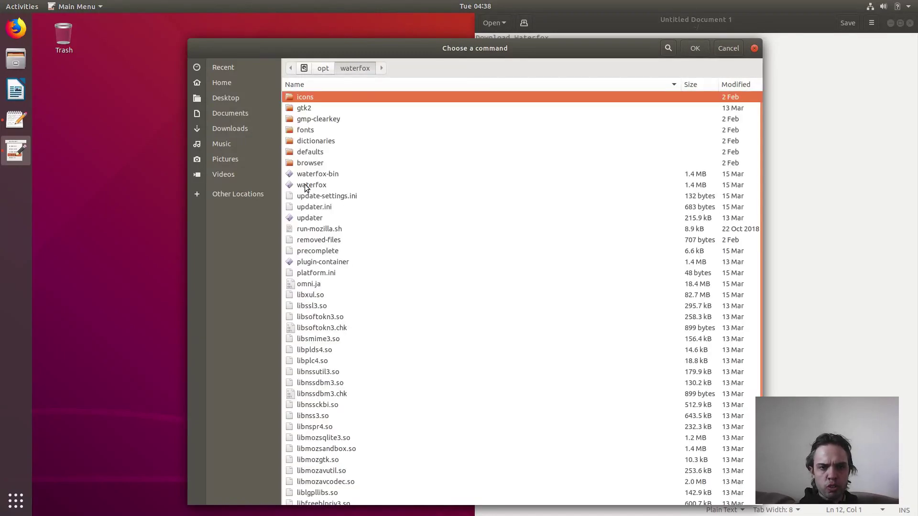
# Set the command to /opt/waterfox/waterfox and begin choosing the launcher's icon.
pyautogui.click(312, 185)
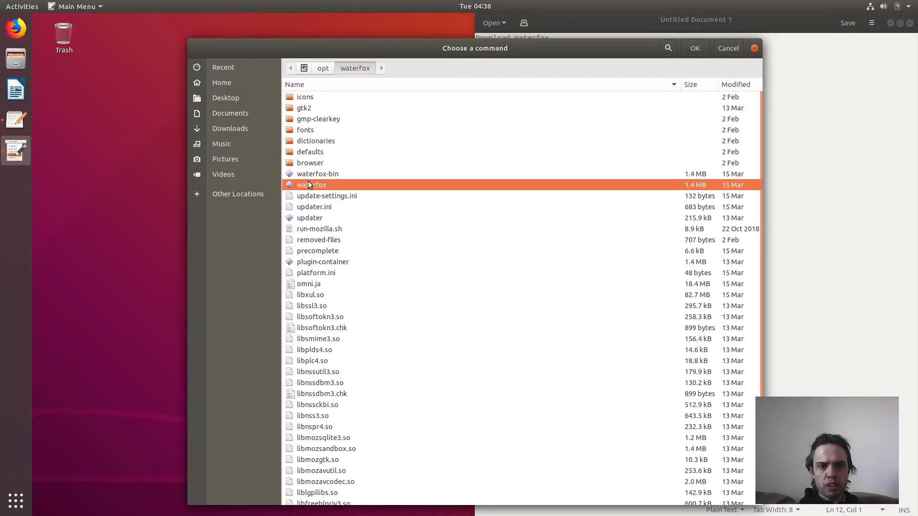
pyautogui.moveTo(695, 47)
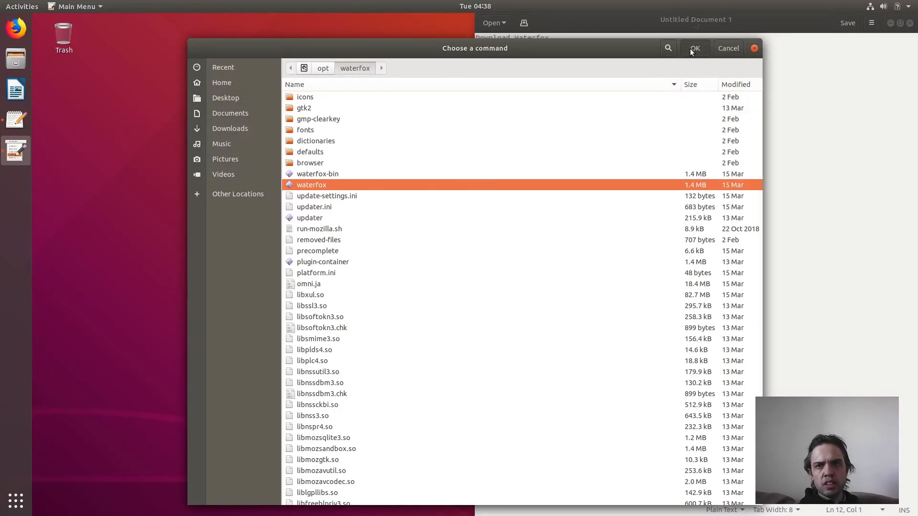
pyautogui.click(695, 48)
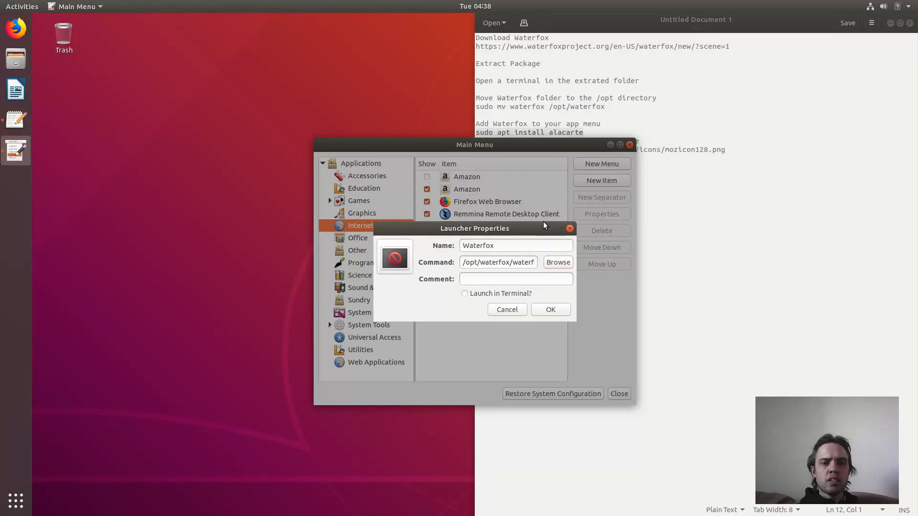
pyautogui.click(395, 259)
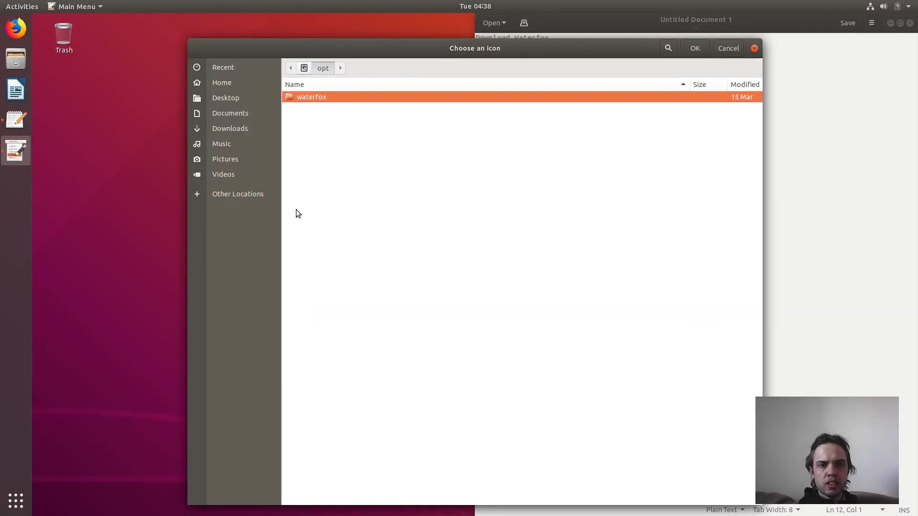
# Pick waterfox/browser/icons/mozicon128.png as the launcher icon.
pyautogui.doubleClick(311, 96)
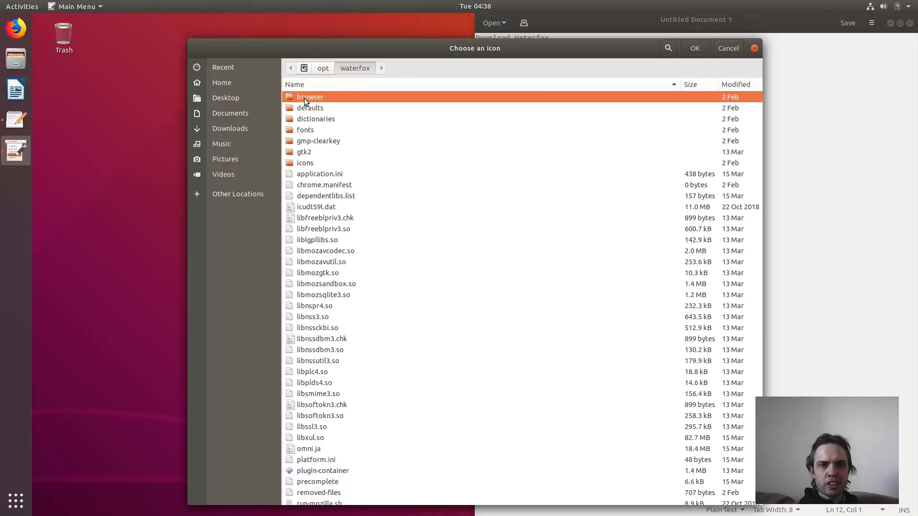
pyautogui.doubleClick(310, 96)
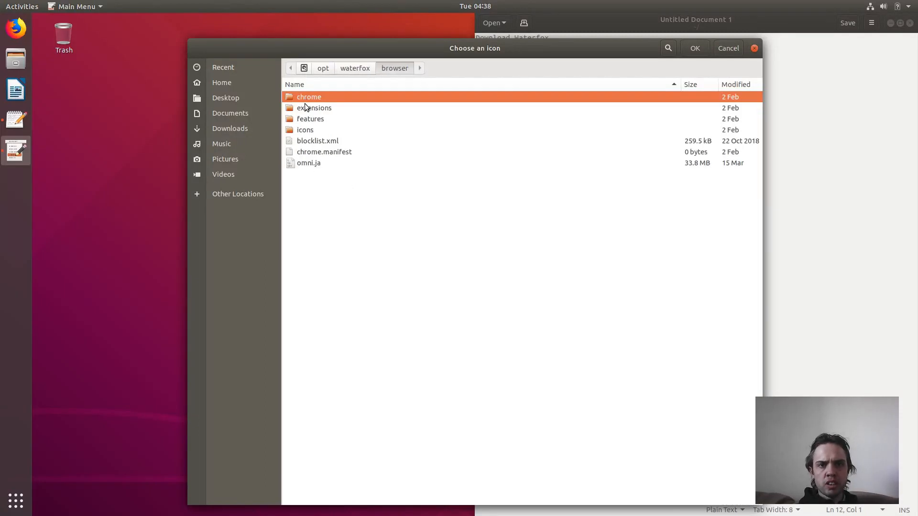
pyautogui.doubleClick(305, 130)
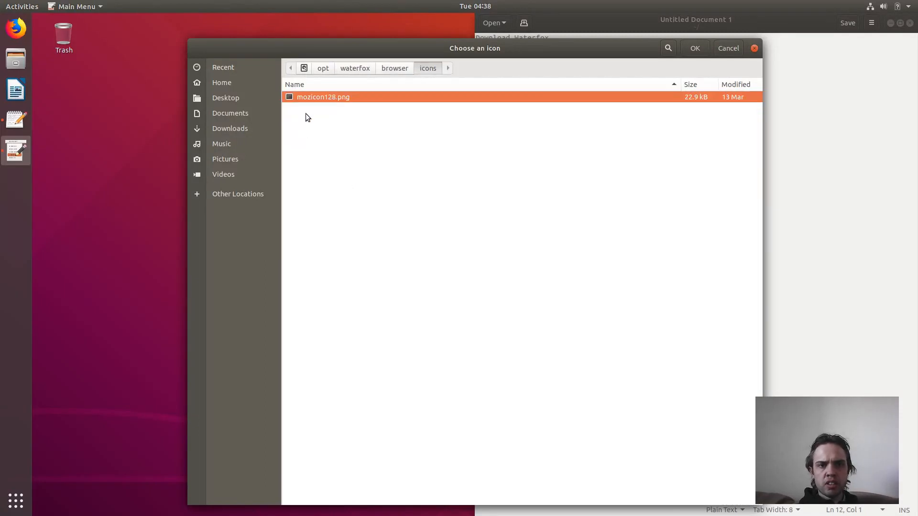
pyautogui.click(695, 48)
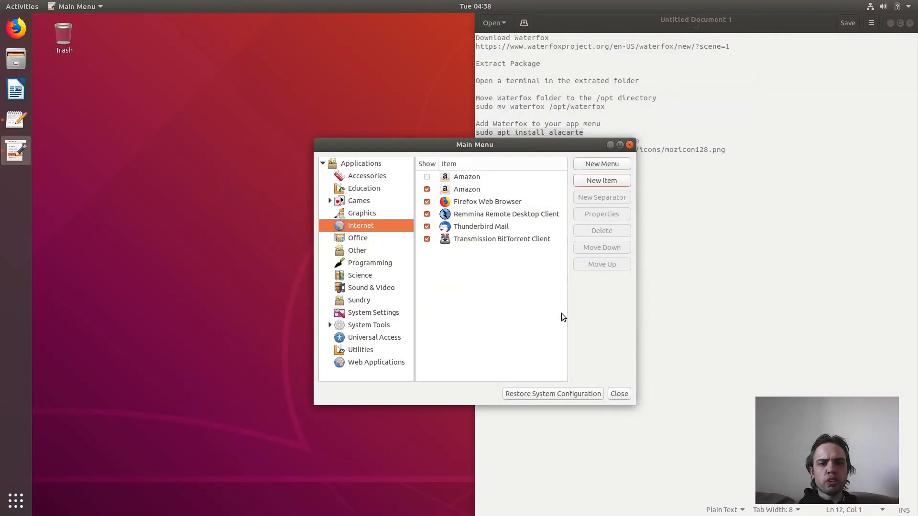
# Confirm the Waterfox entry in the Internet menu, then close Alacarte and the notes.
pyautogui.click(602, 179)
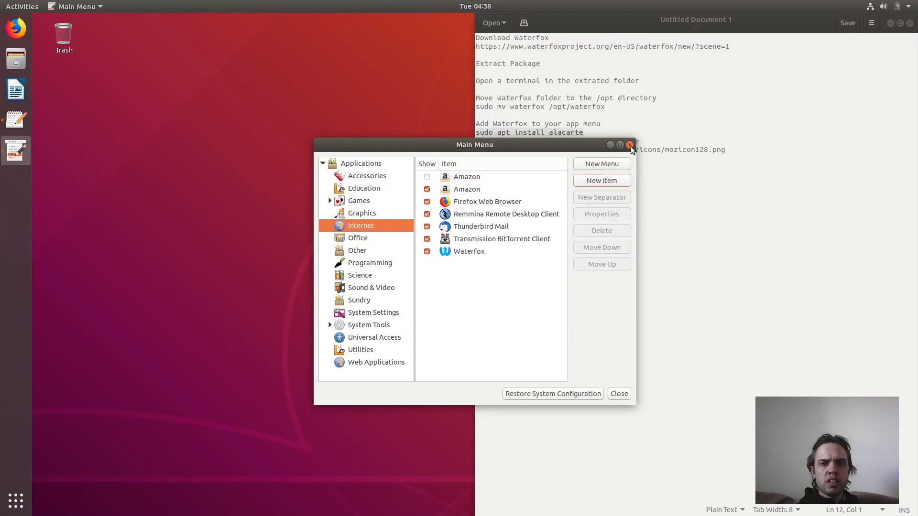
pyautogui.click(630, 145)
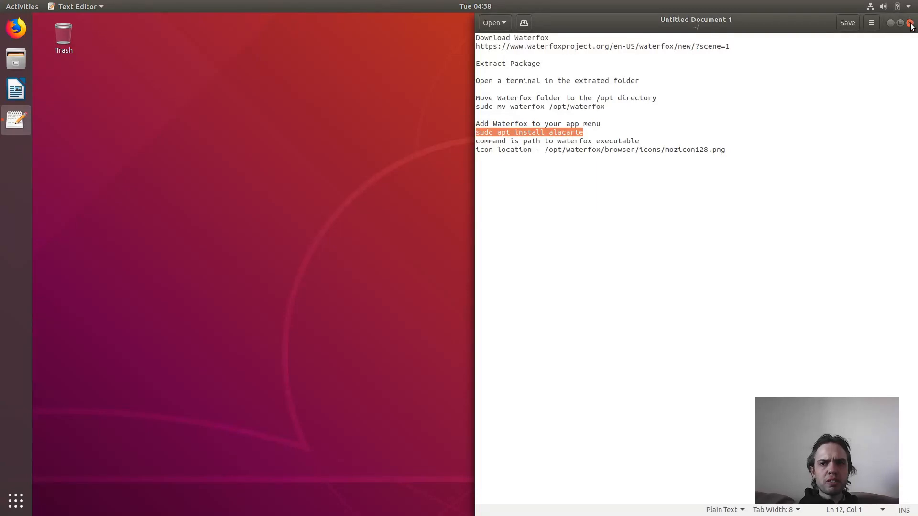
pyautogui.click(911, 23)
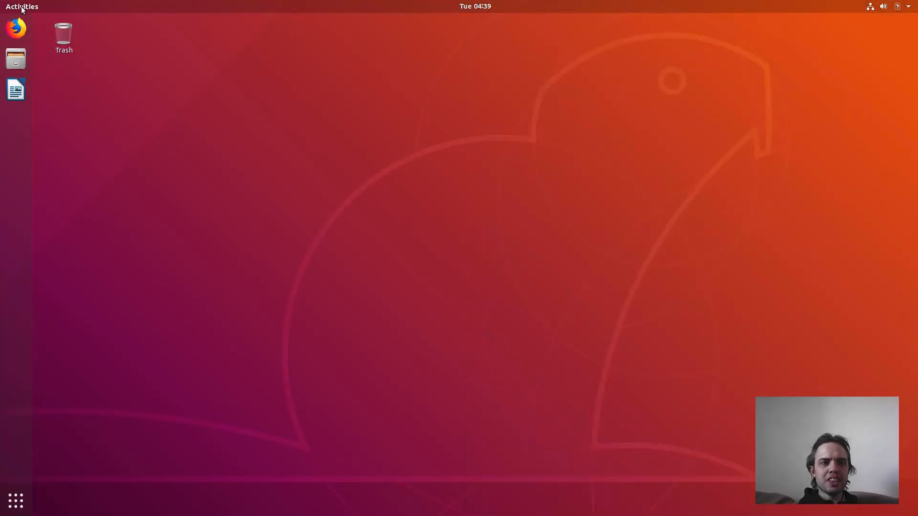
# Find Waterfox in Activities, add it to favourites and launch it from the dock.
pyautogui.write('wal')
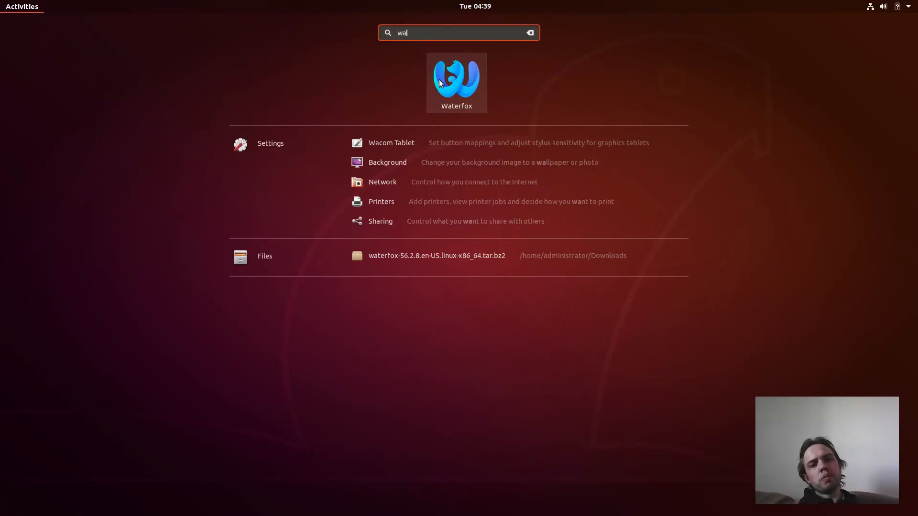
pyautogui.rightClick(457, 82)
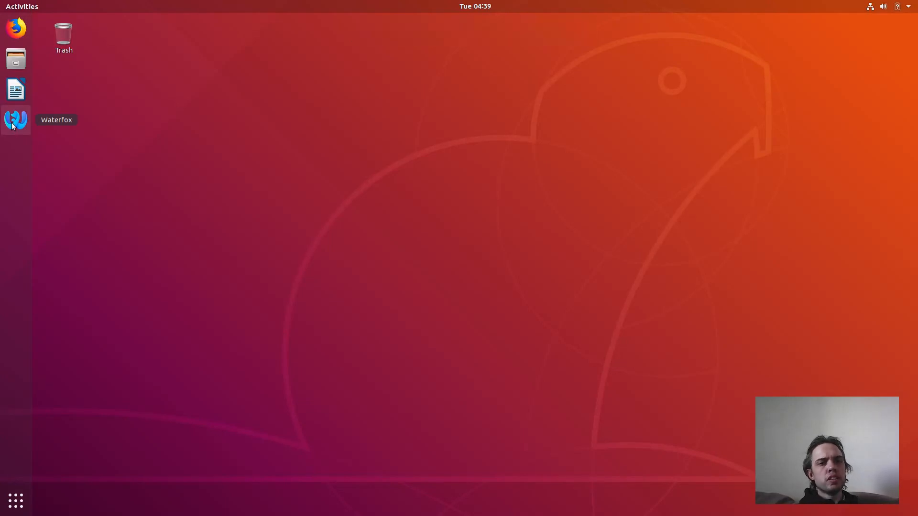
pyautogui.click(16, 120)
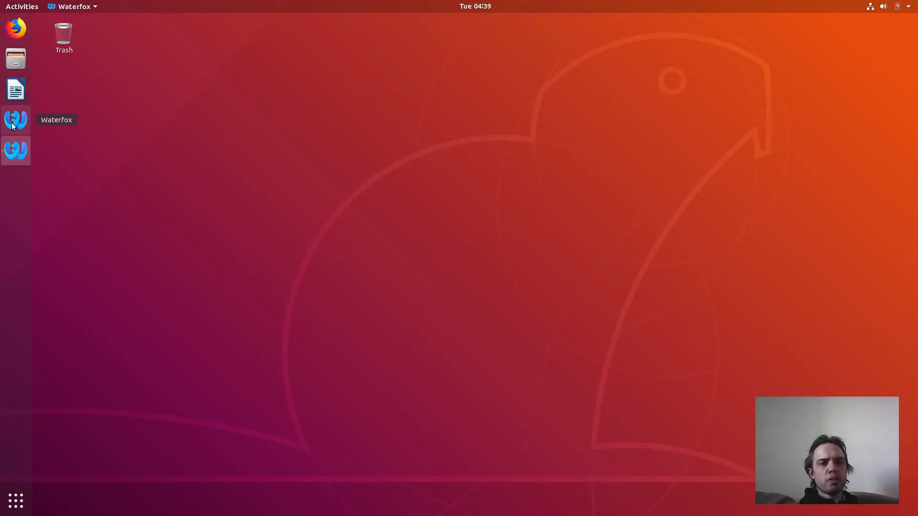
pyautogui.click(15, 120)
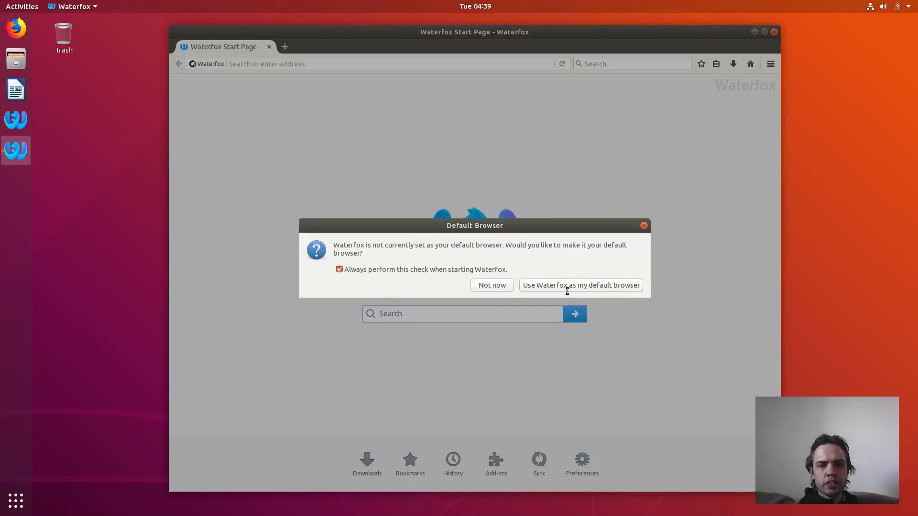
pyautogui.moveTo(562, 289)
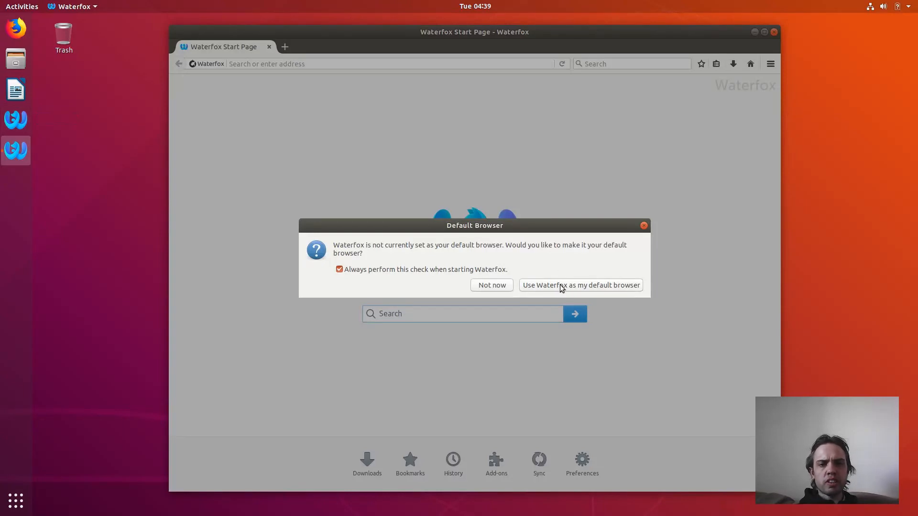
# Accept 'Use Waterfox as my default browser', leaving the start page ready to search.
pyautogui.click(580, 285)
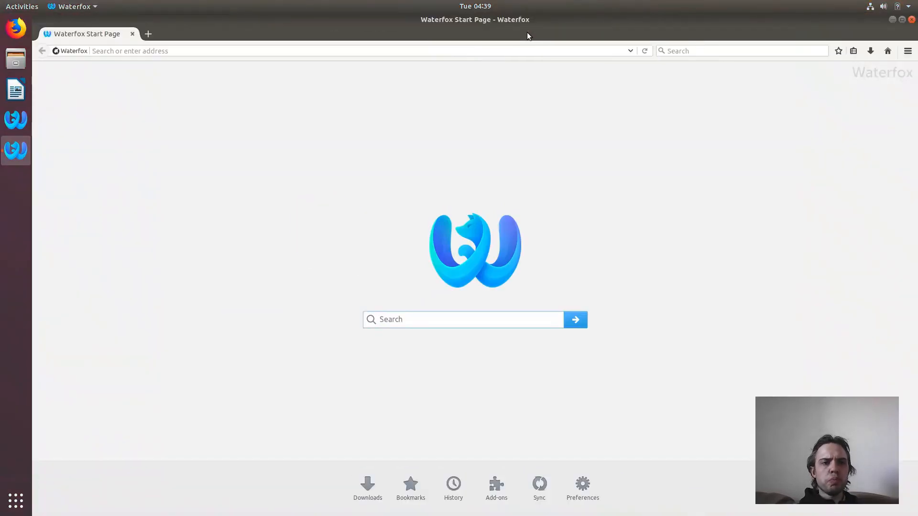
pyautogui.click(463, 319)
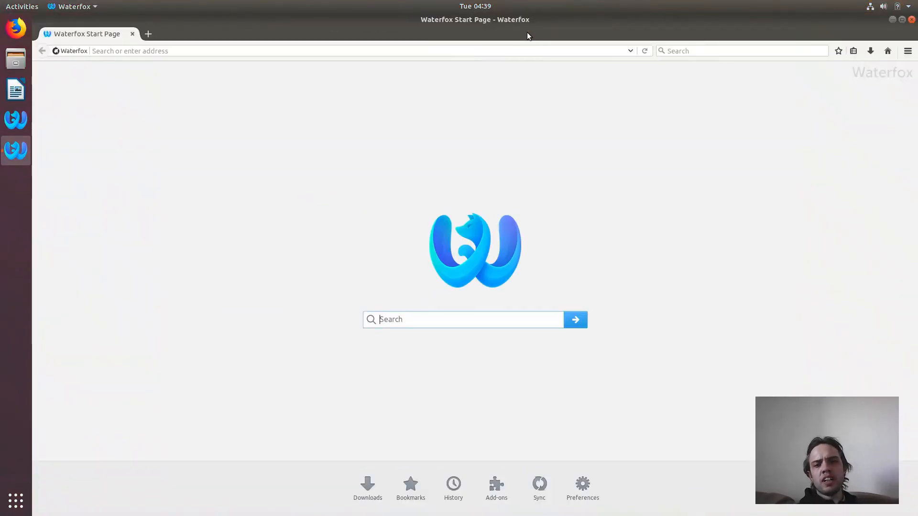